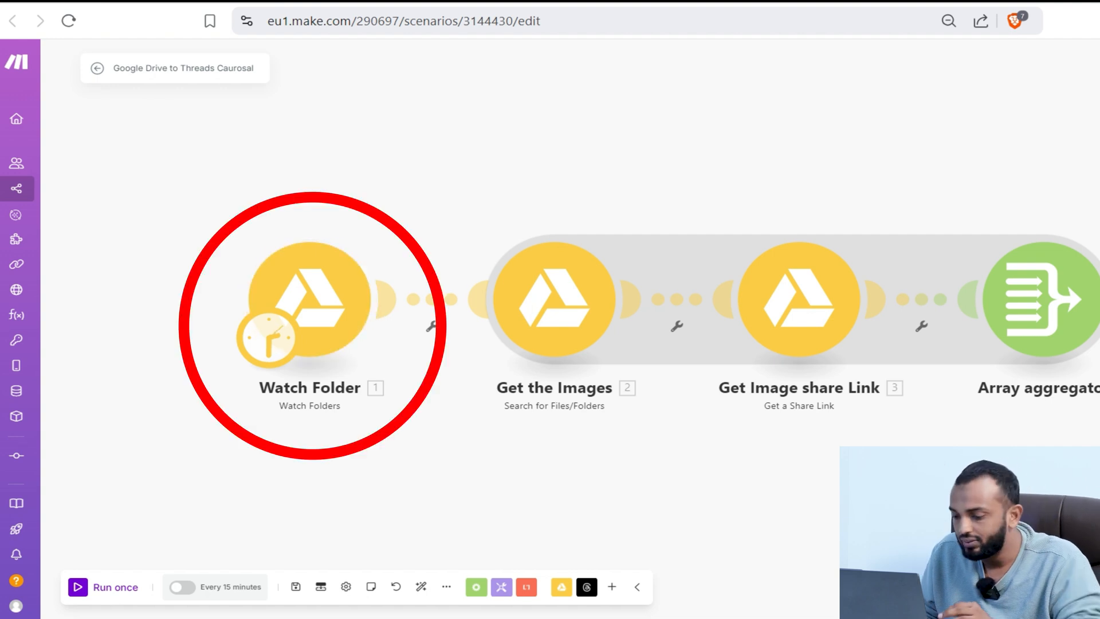
pyautogui.moveTo(560, 586)
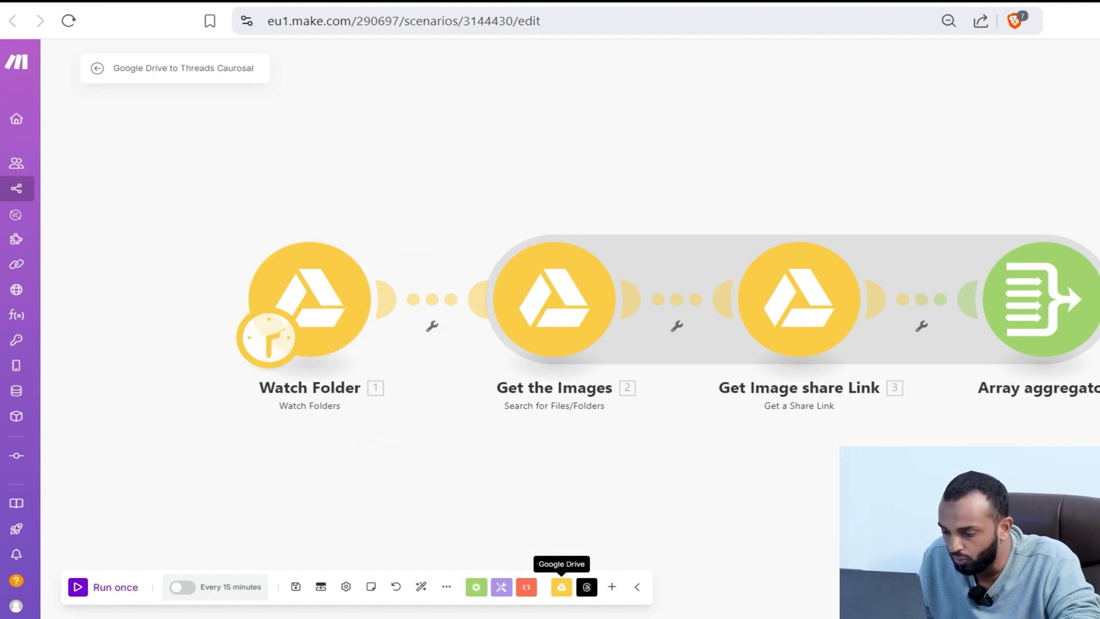
# Find the Watch Folder trigger and open its Google Drive settings (My Drive, limit 1).
pyautogui.write('watch fo')
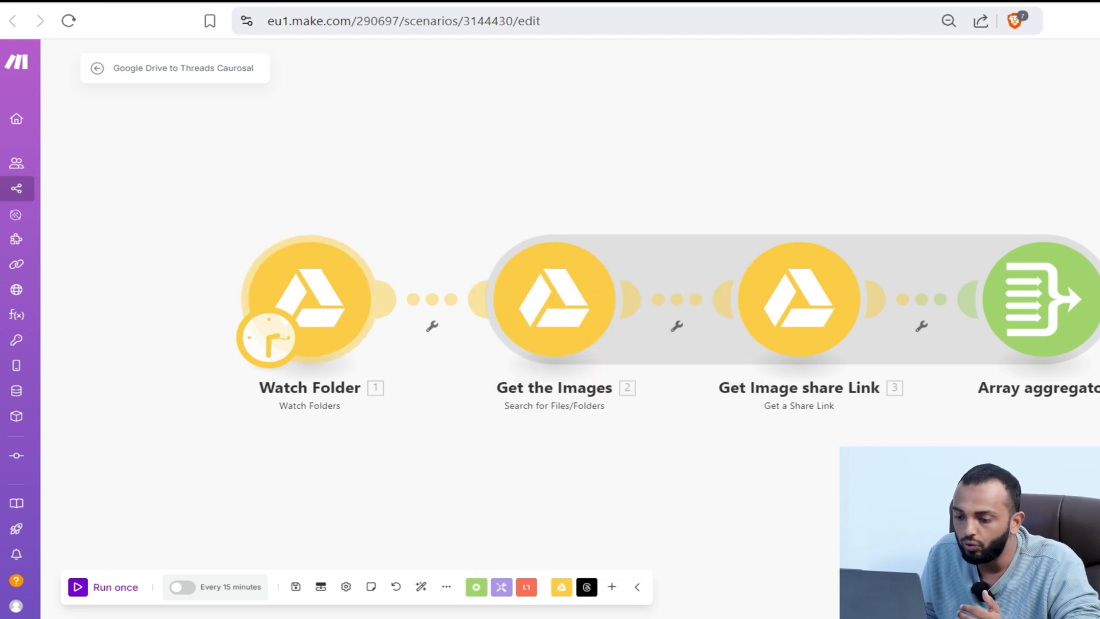
pyautogui.click(554, 298)
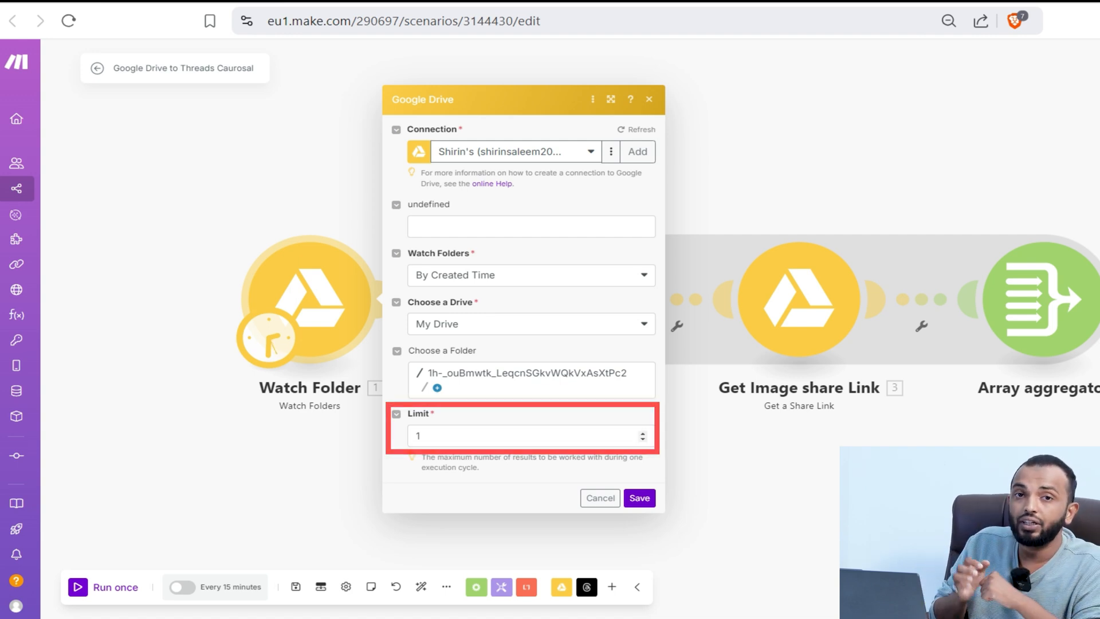
# Preview the Every day schedule option, then close, keeping the 15-minute schedule.
pyautogui.click(638, 497)
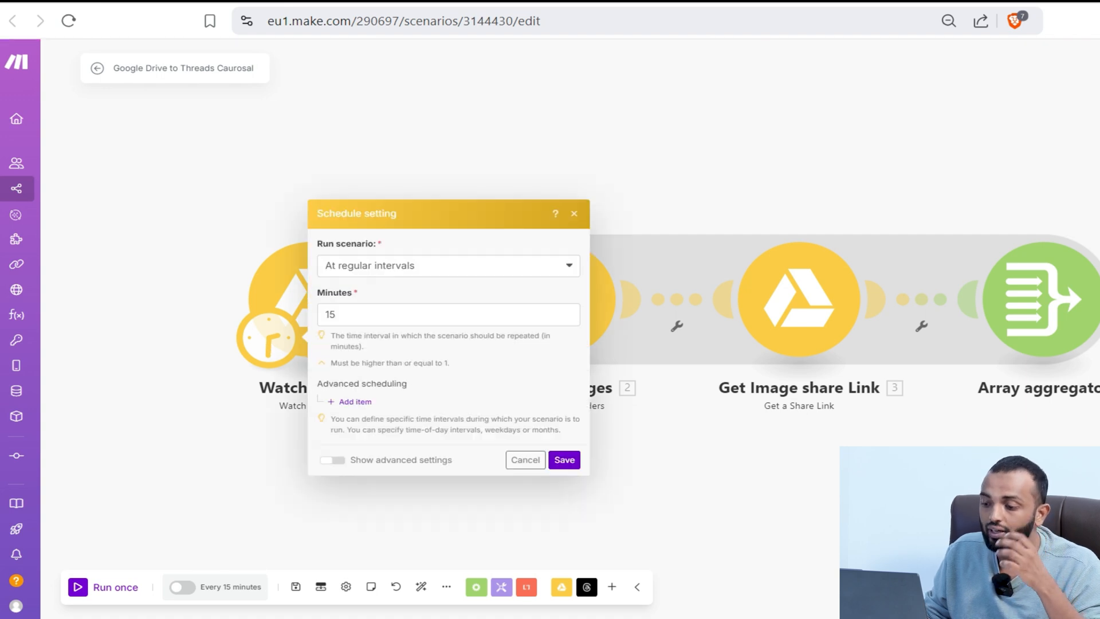
pyautogui.click(448, 265)
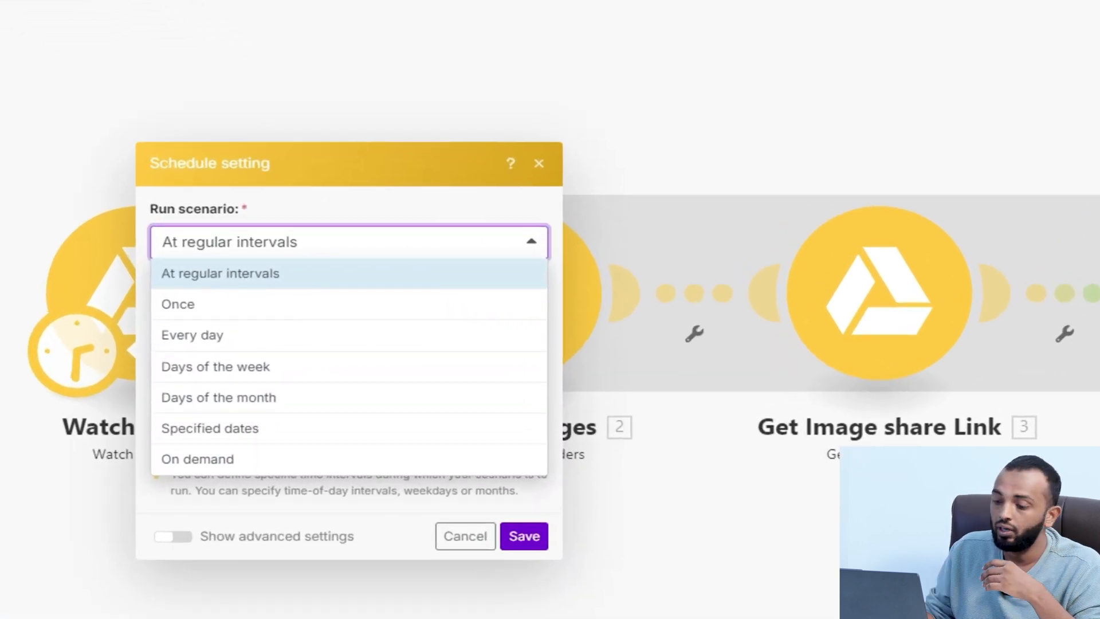
pyautogui.click(191, 334)
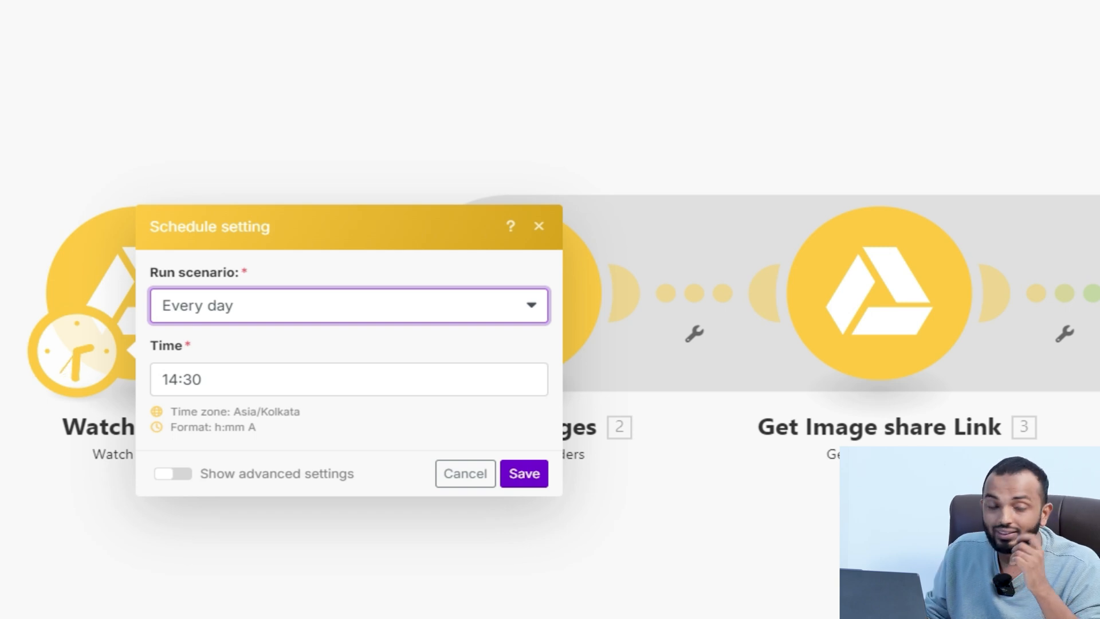
pyautogui.click(523, 474)
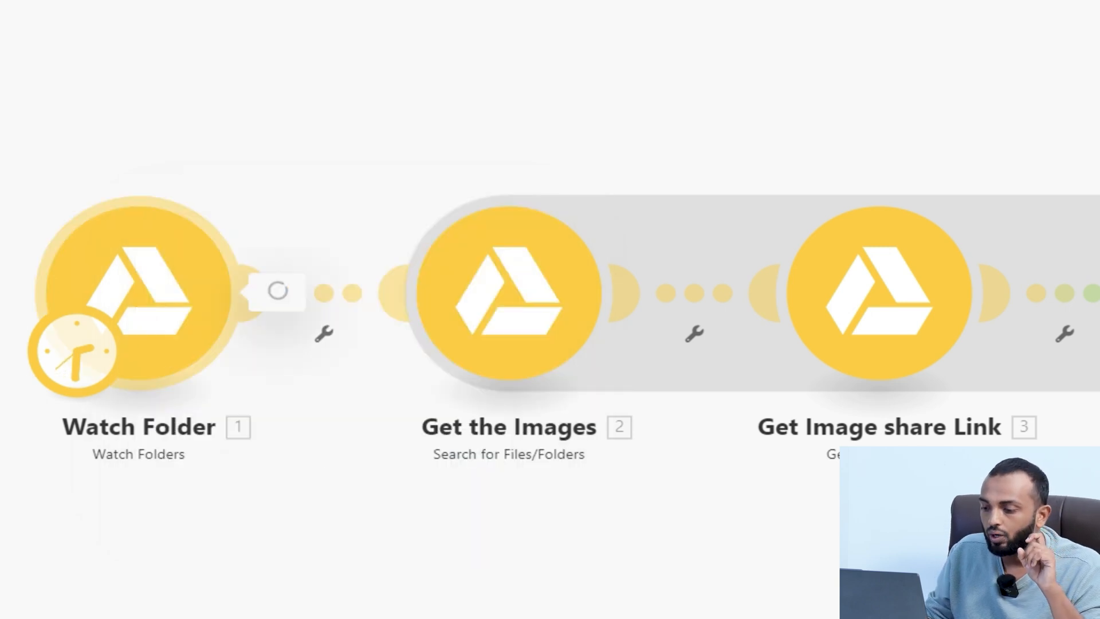
pyautogui.click(508, 295)
pyautogui.write('s')
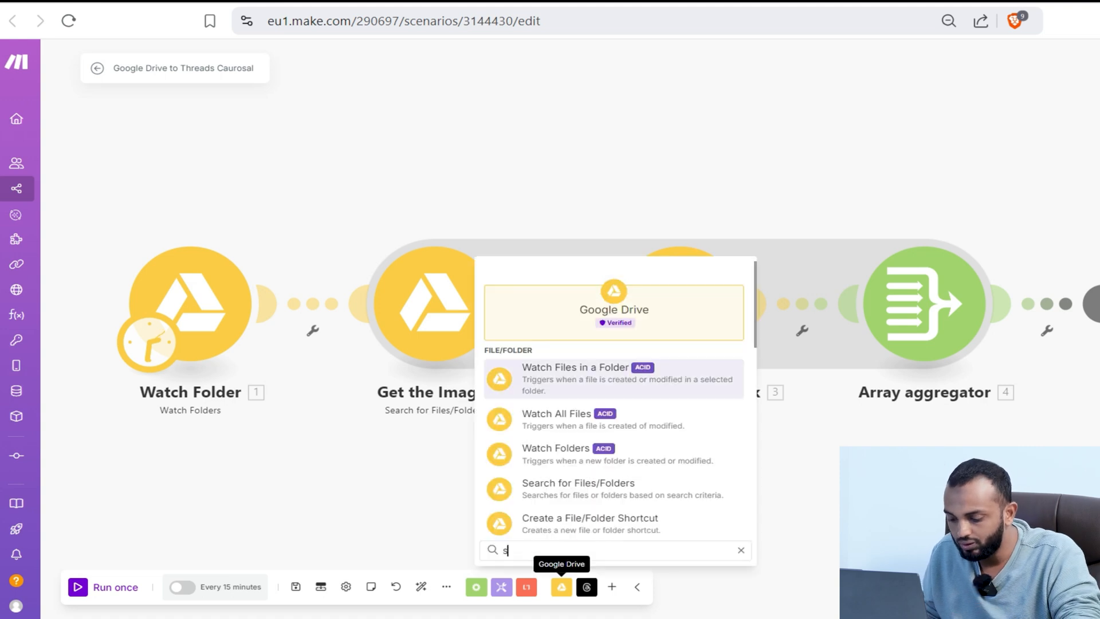
# Set Get the Images Search for Files/Folders to retrieve Files from the mapped folder, limit 10.
pyautogui.write('ear')
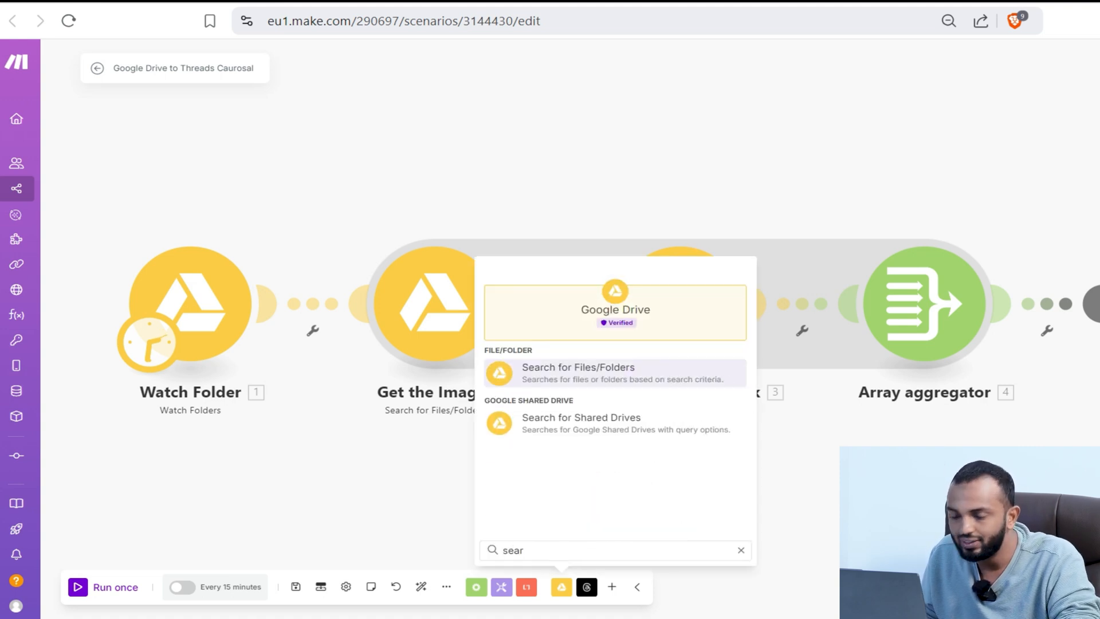
pyautogui.click(578, 373)
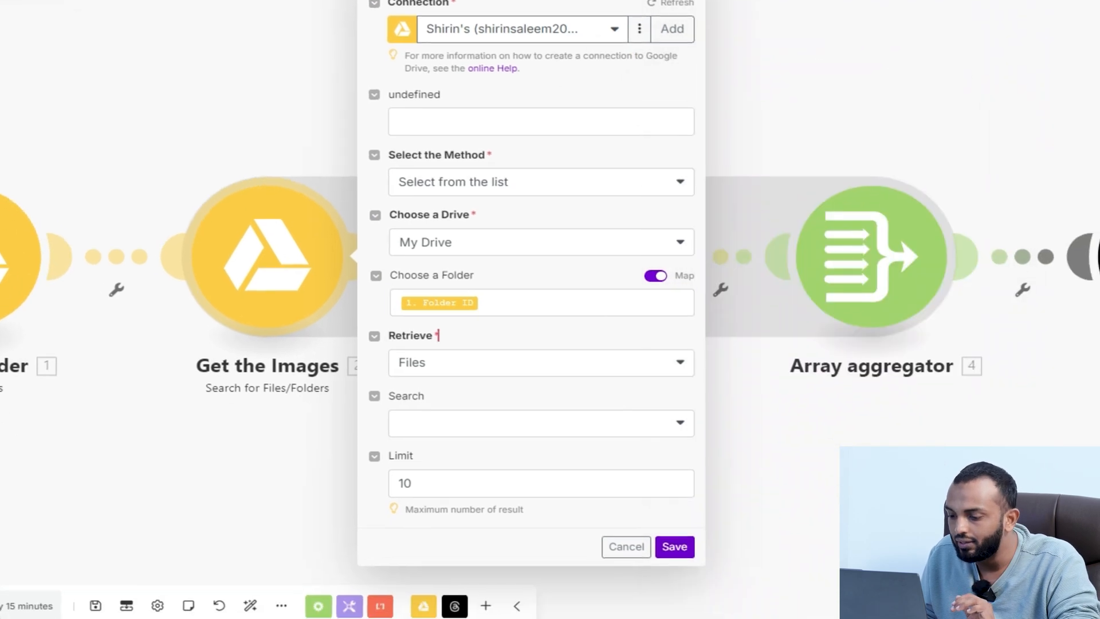
pyautogui.click(540, 362)
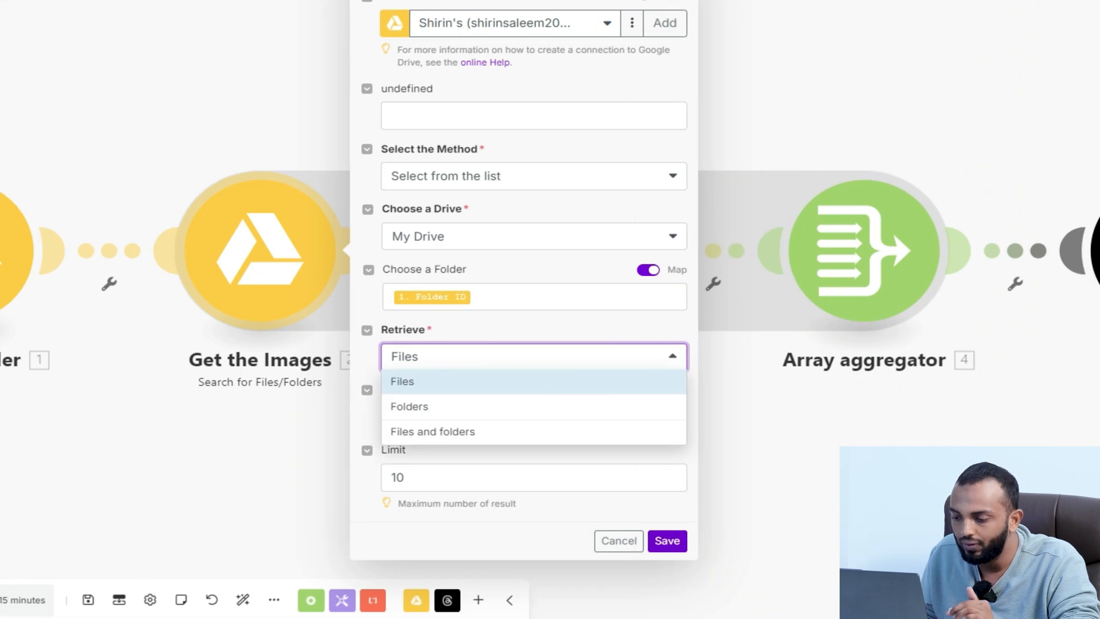
pyautogui.click(402, 381)
pyautogui.write('s')
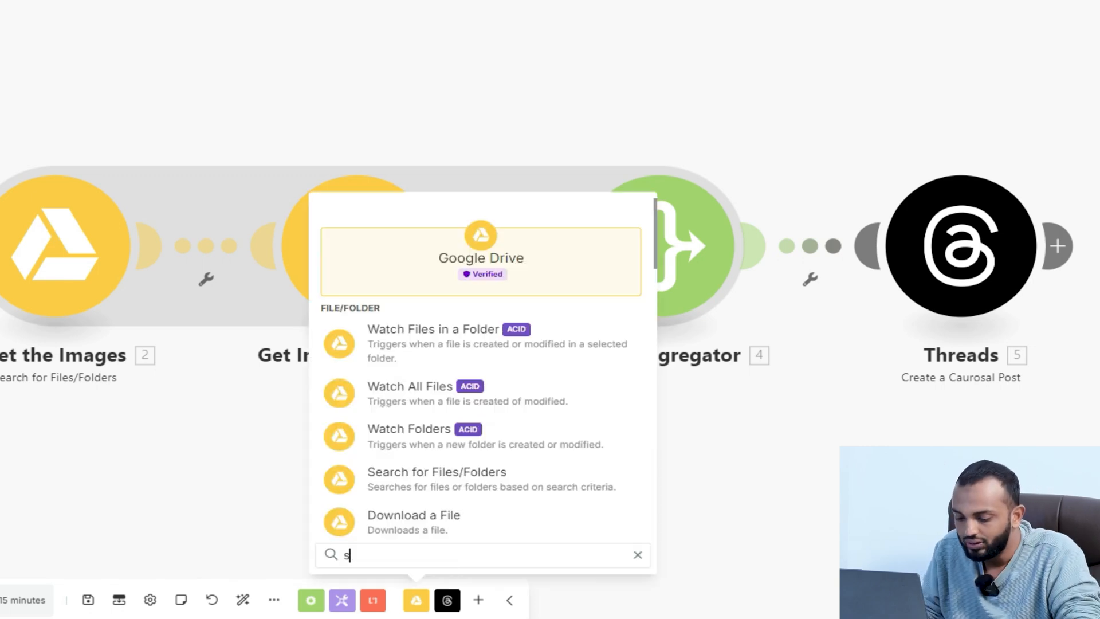
# Review Get a Share Link for the mapped file ID, Anyone as Reader, and close it.
pyautogui.write('hare')
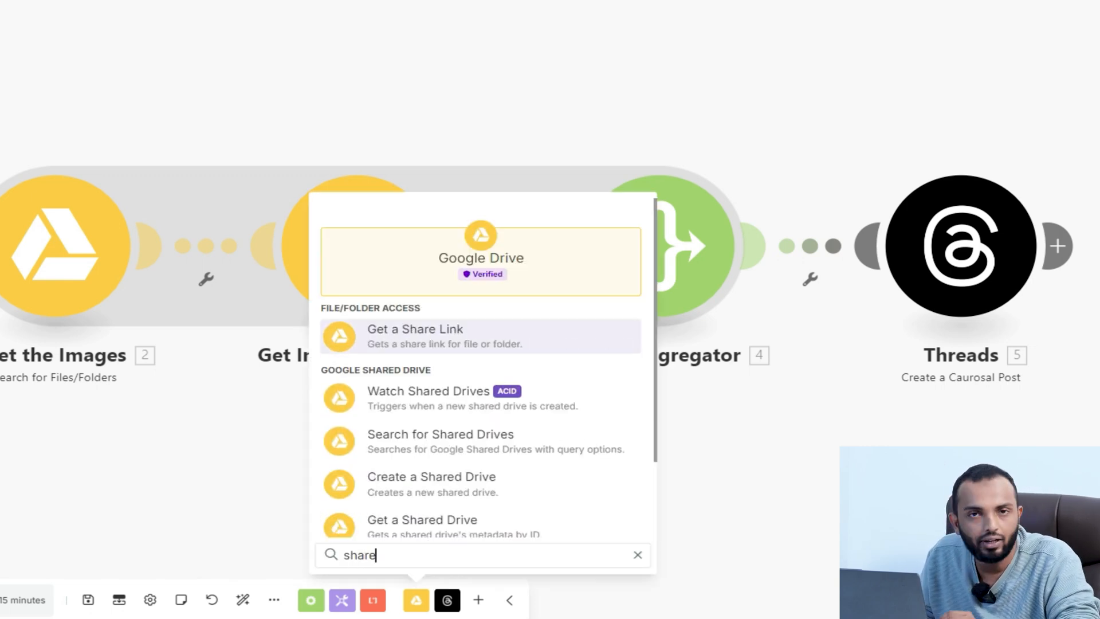
pyautogui.click(415, 328)
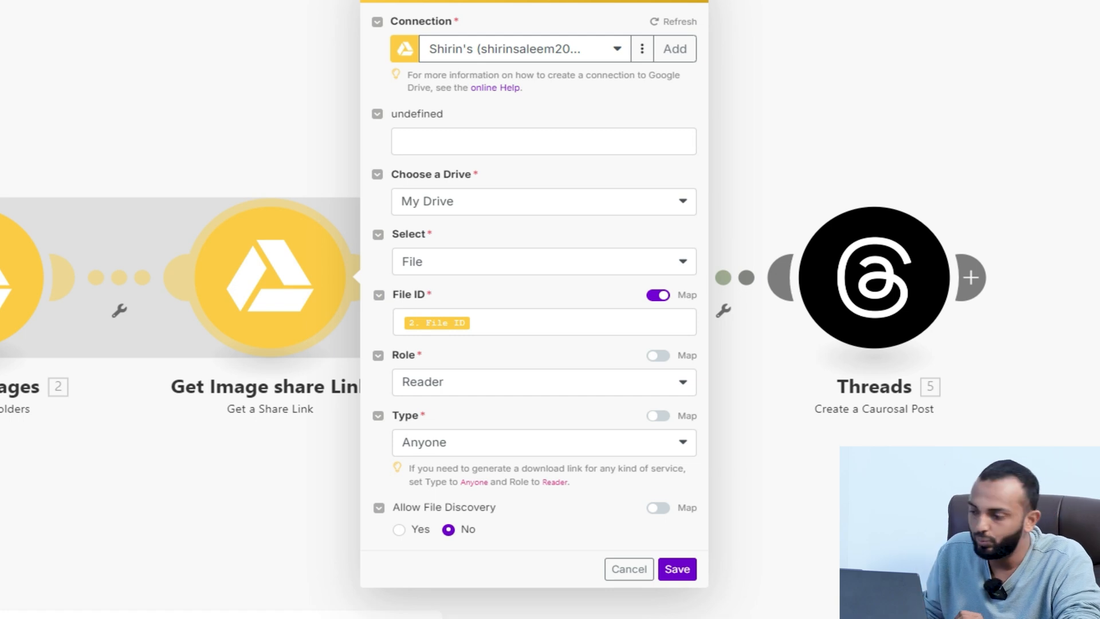
pyautogui.click(540, 322)
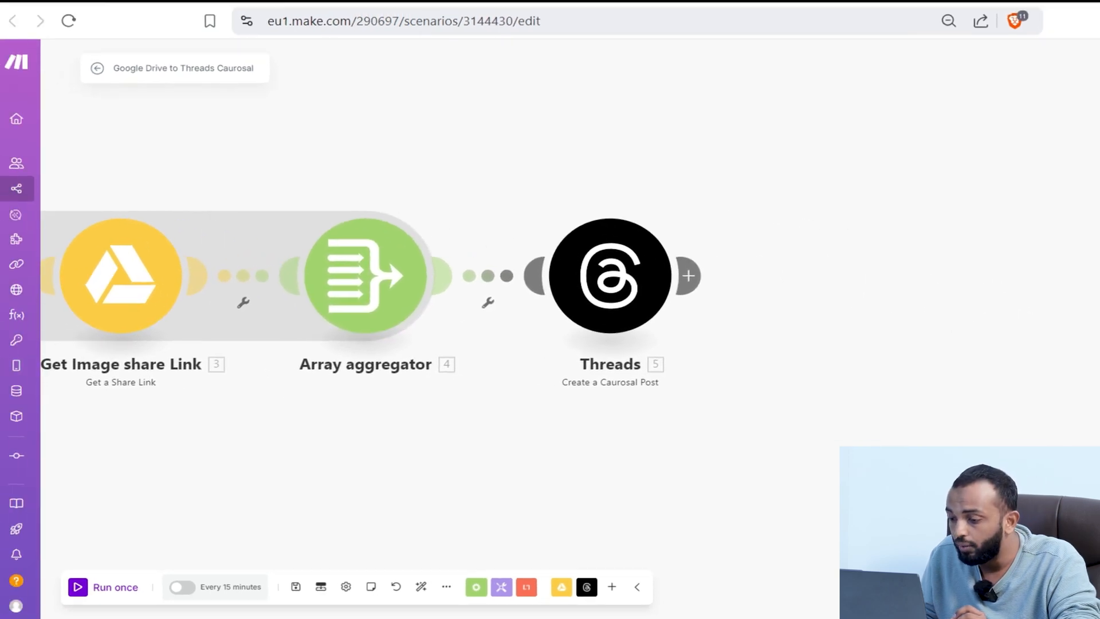
pyautogui.click(586, 587)
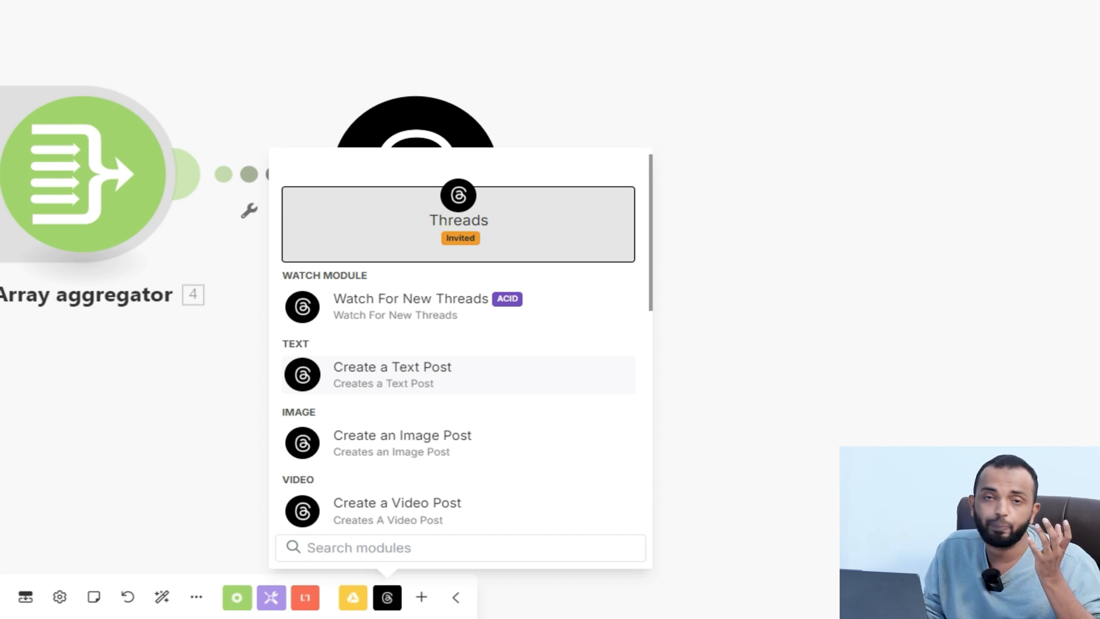
pyautogui.scroll(-3)
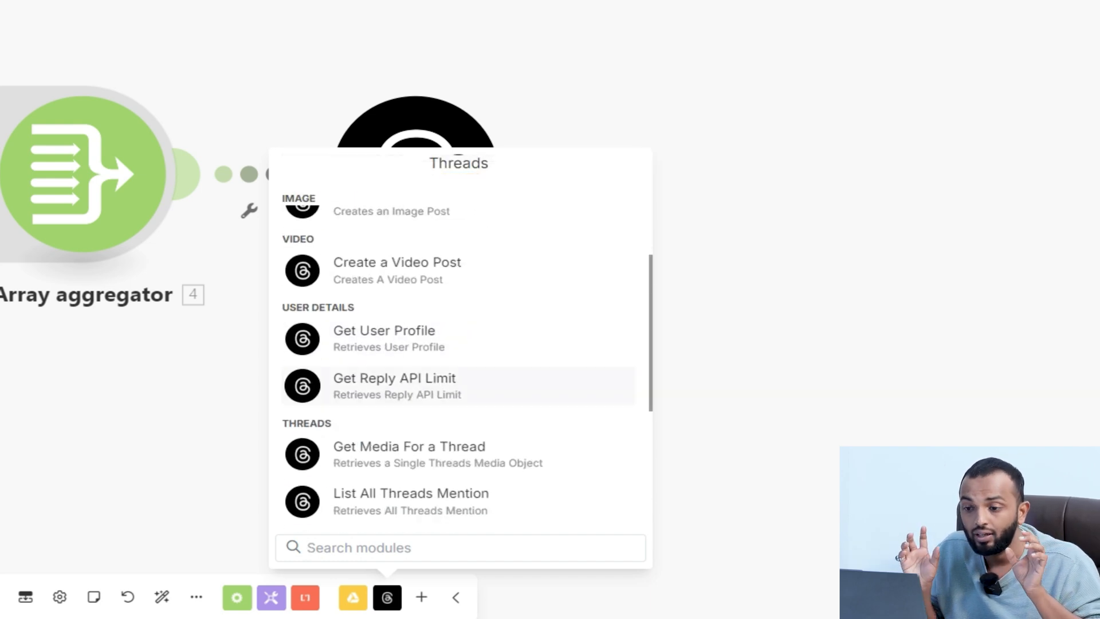
pyautogui.write('c')
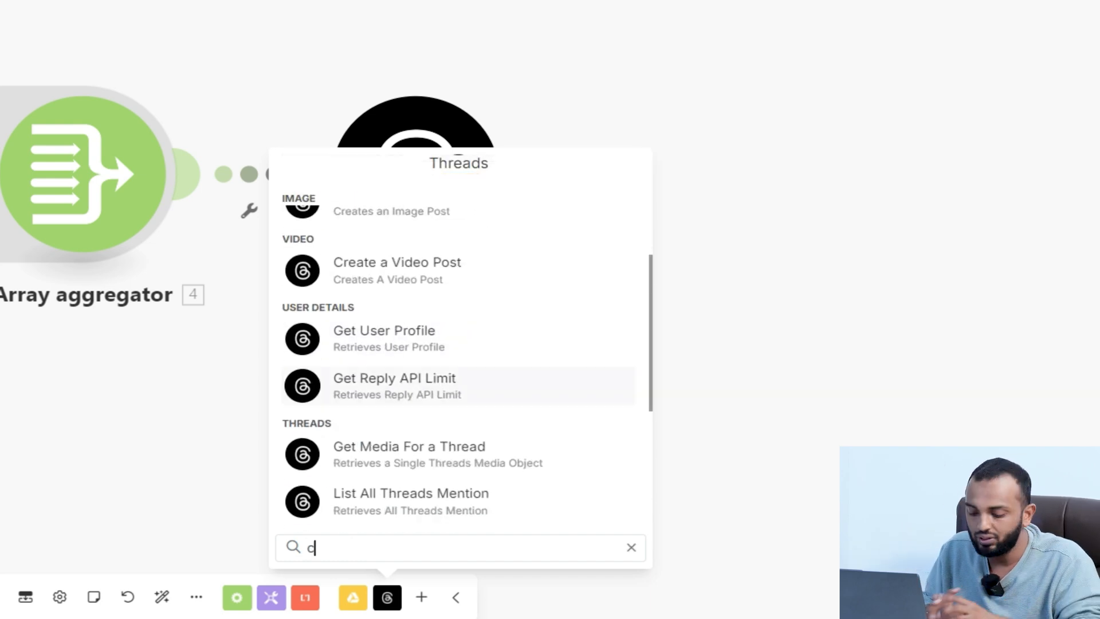
pyautogui.write('ar')
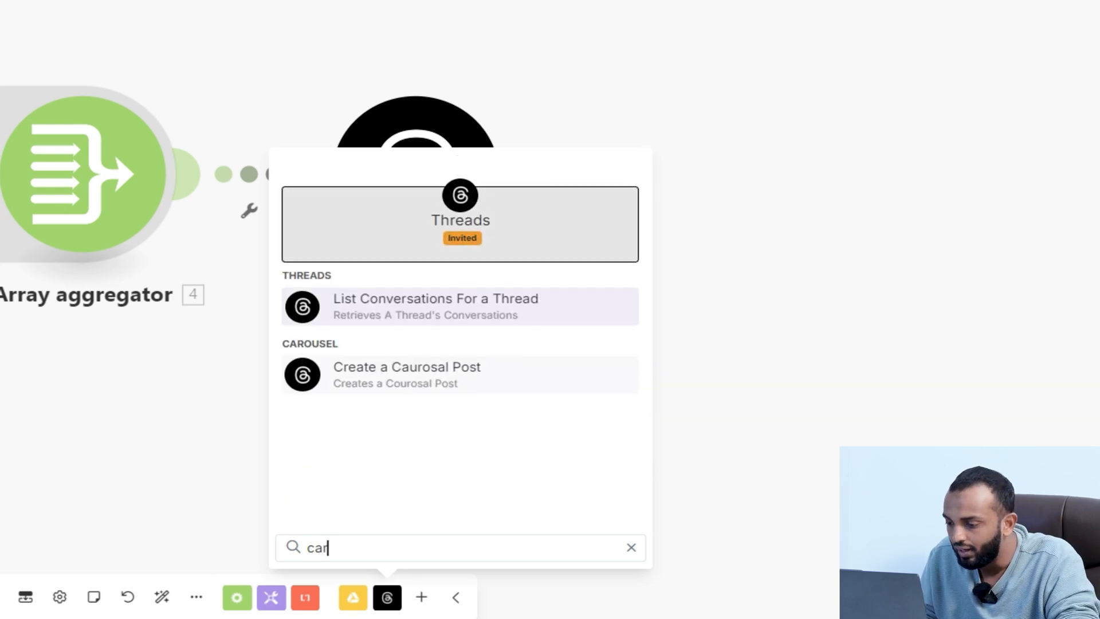
pyautogui.click(407, 374)
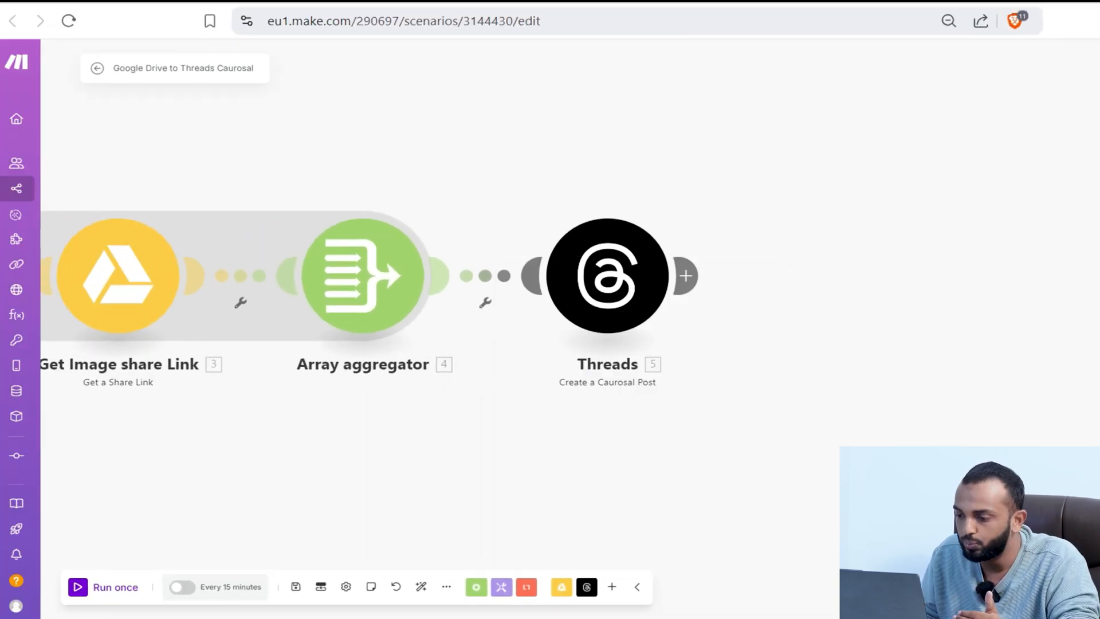
# Inspect the Threads carousel step, switch items to manual entry, and set item type IMAGE.
pyautogui.click(607, 275)
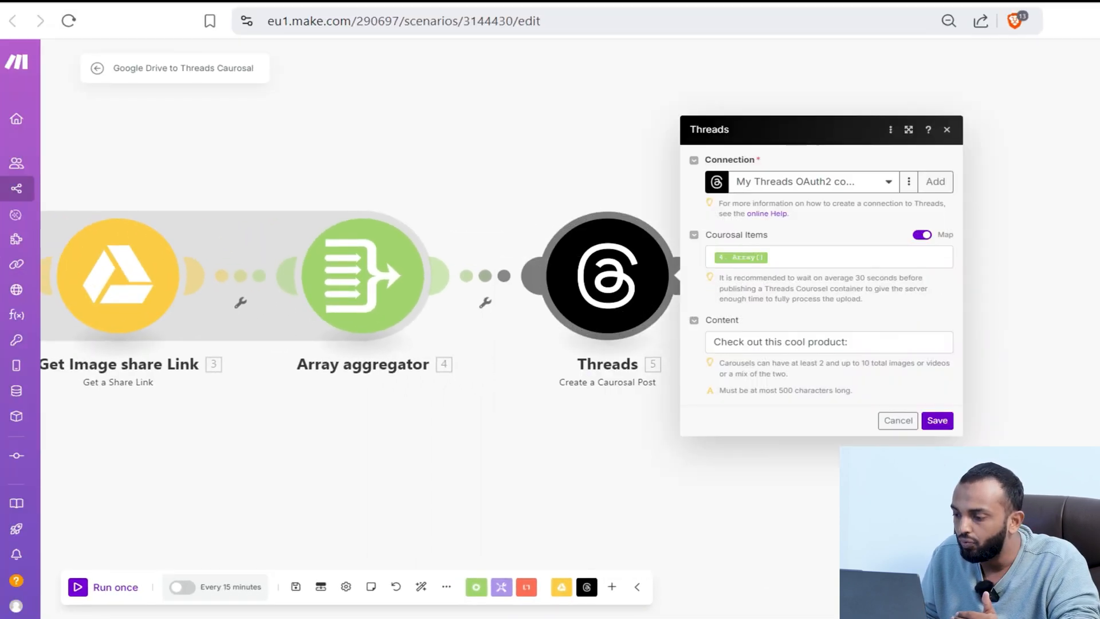
pyautogui.click(935, 181)
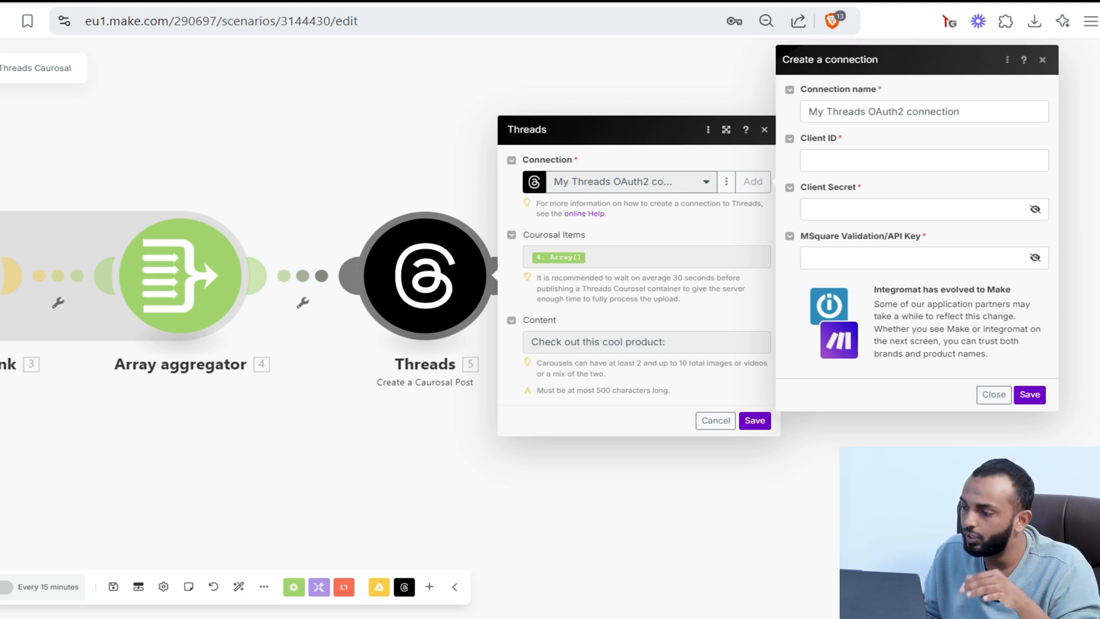
pyautogui.click(993, 394)
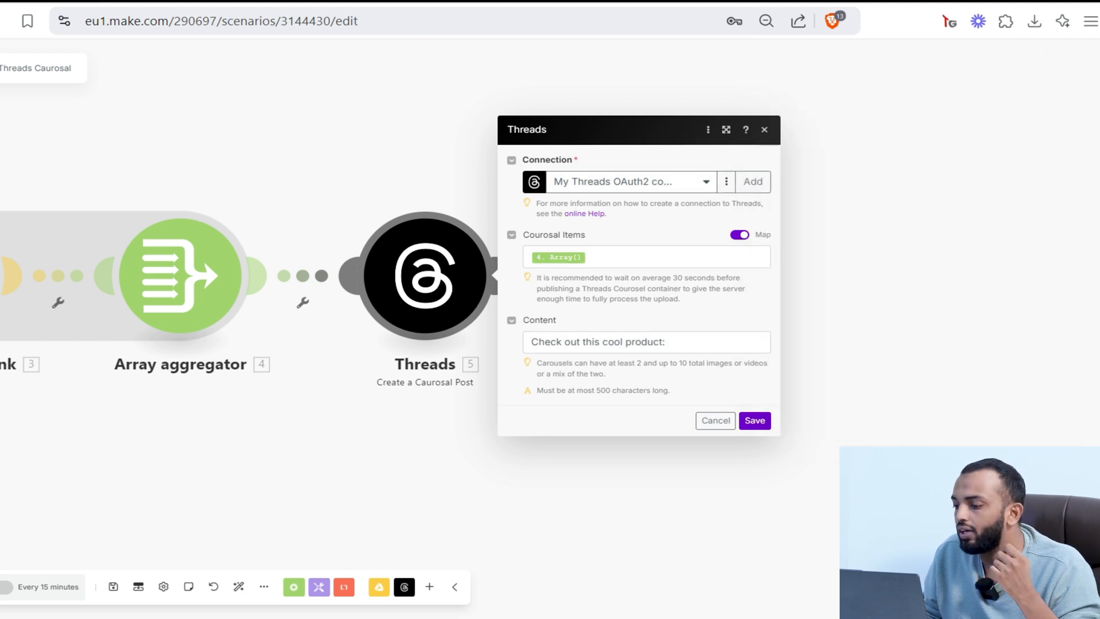
pyautogui.click(739, 234)
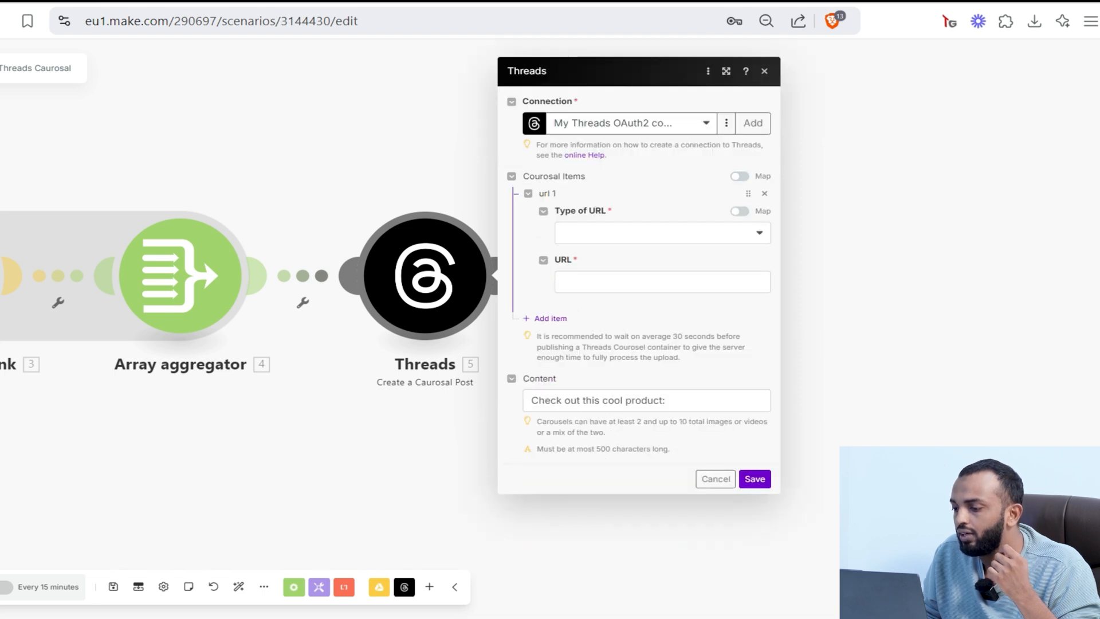
pyautogui.click(659, 232)
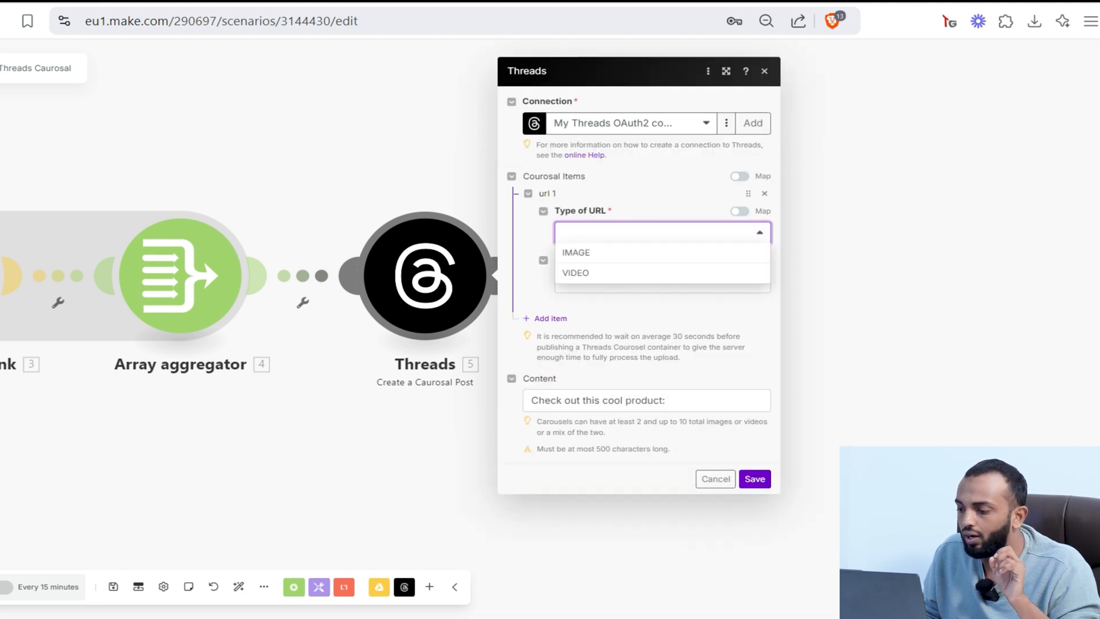
pyautogui.click(576, 252)
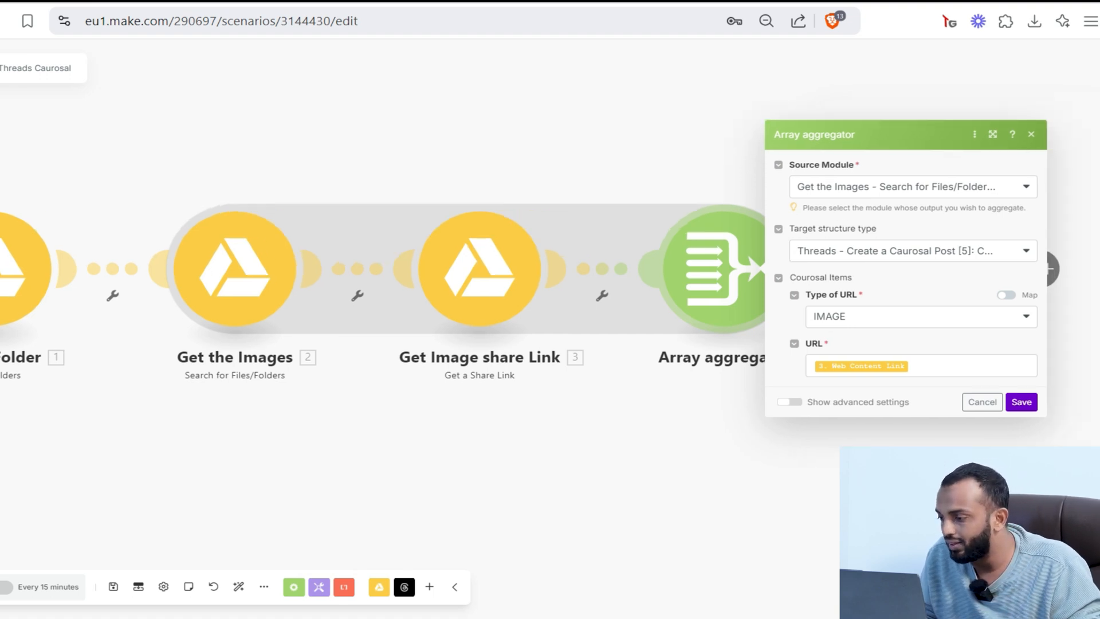
# Save the aggregator's Threads carousel items with type IMAGE and URL mapped to Web Content Link.
pyautogui.click(912, 250)
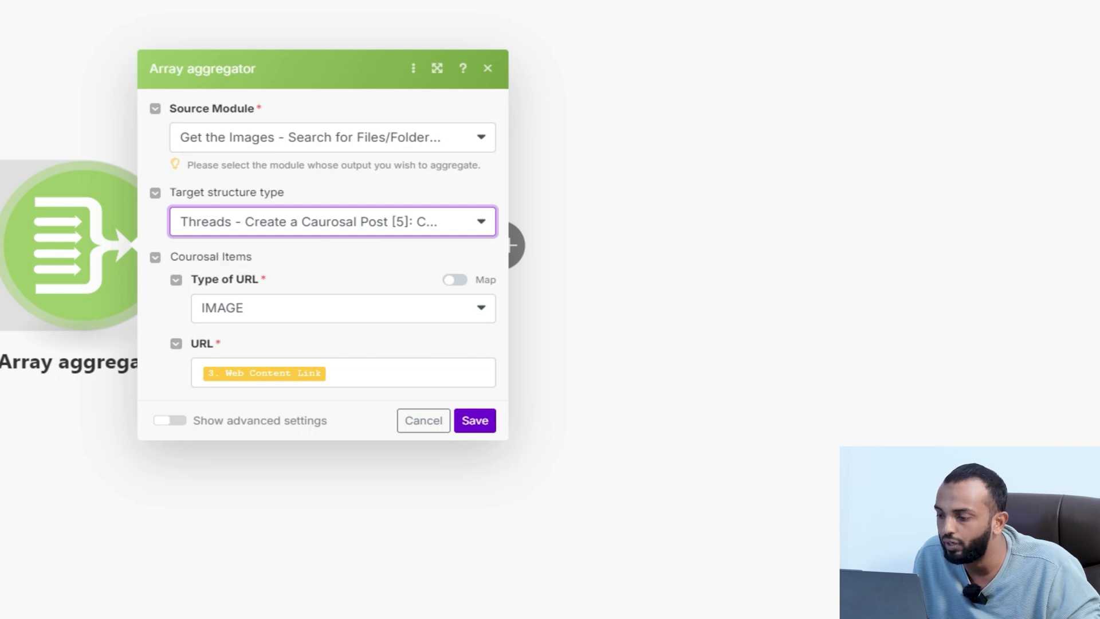
pyautogui.click(332, 221)
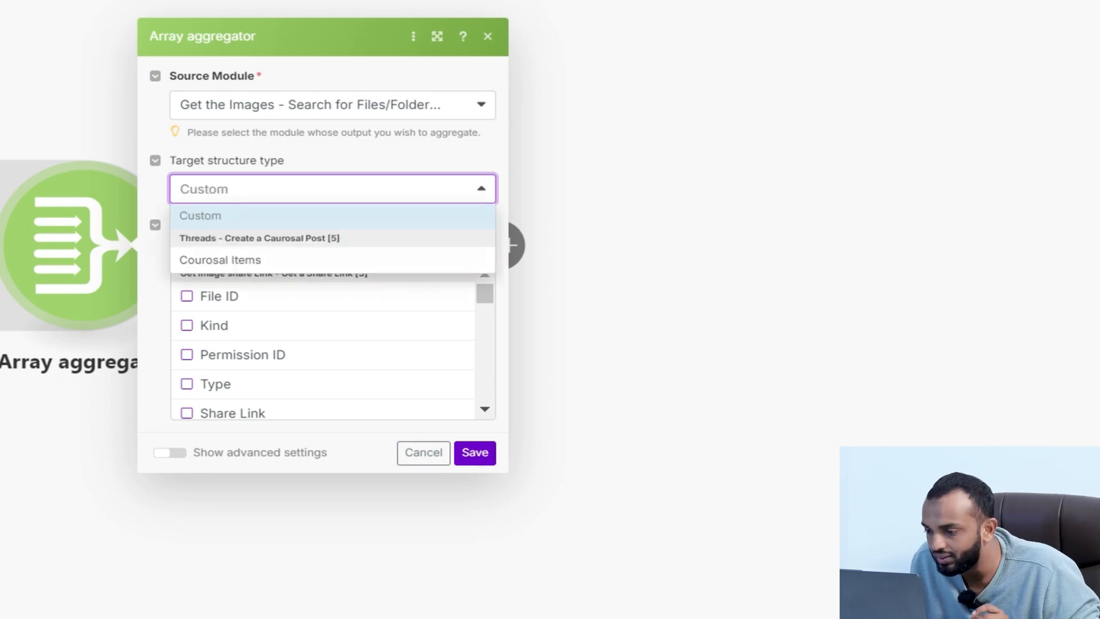
pyautogui.click(258, 238)
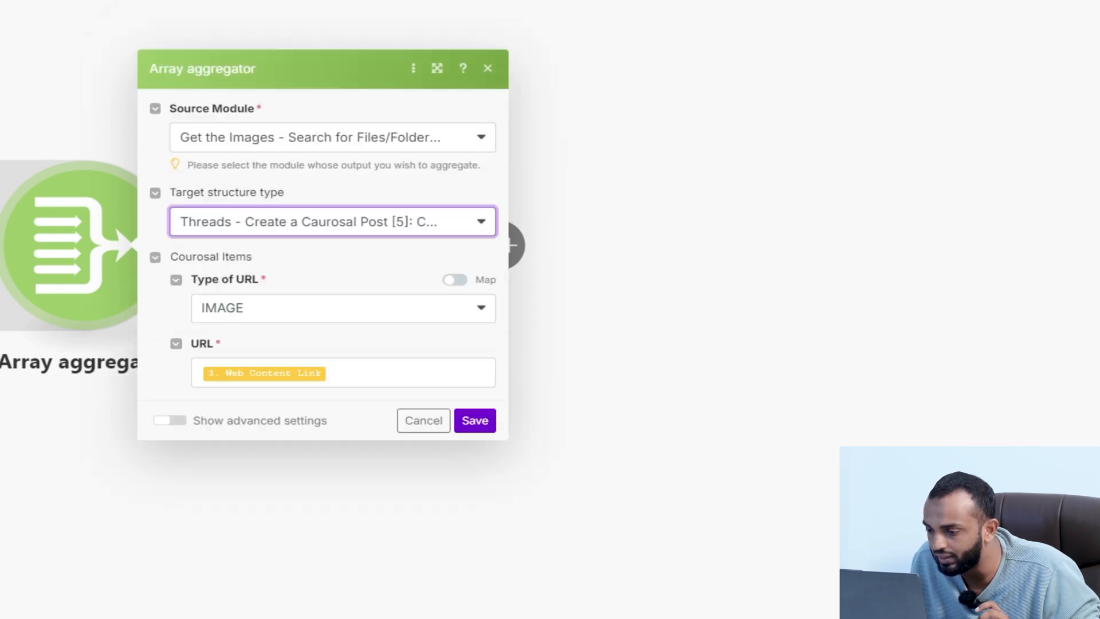
pyautogui.click(342, 309)
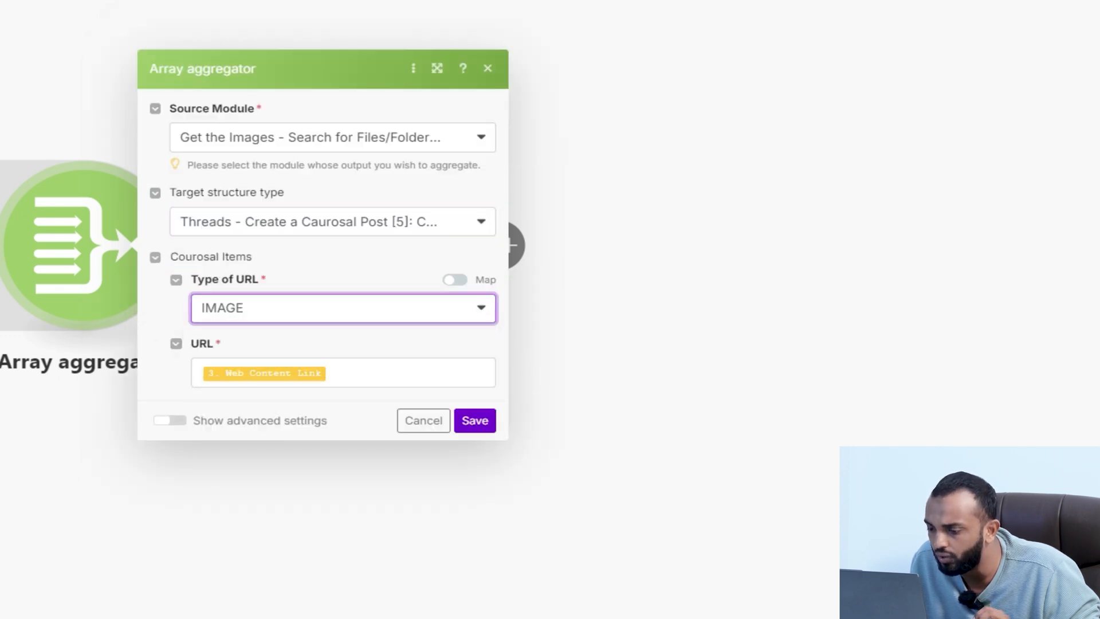
pyautogui.click(343, 372)
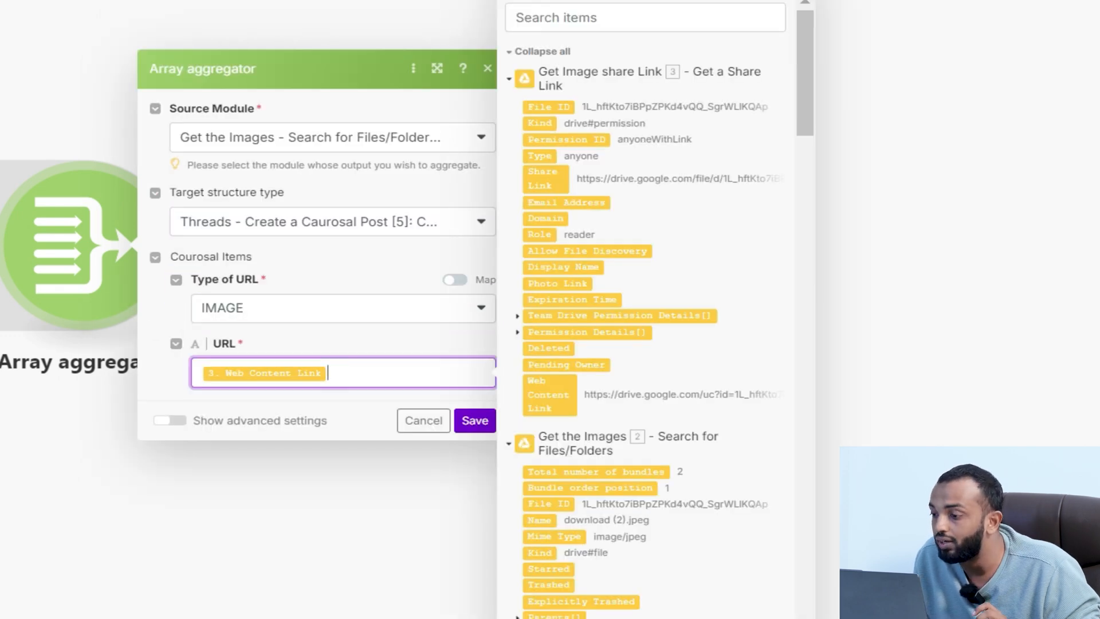
pyautogui.write('web')
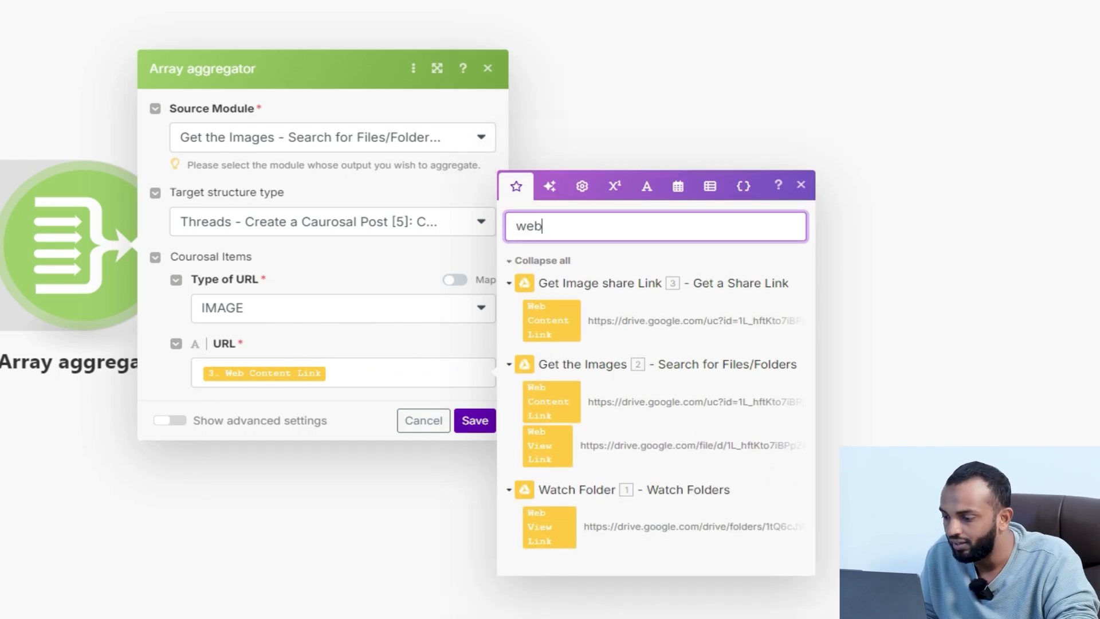
pyautogui.click(474, 420)
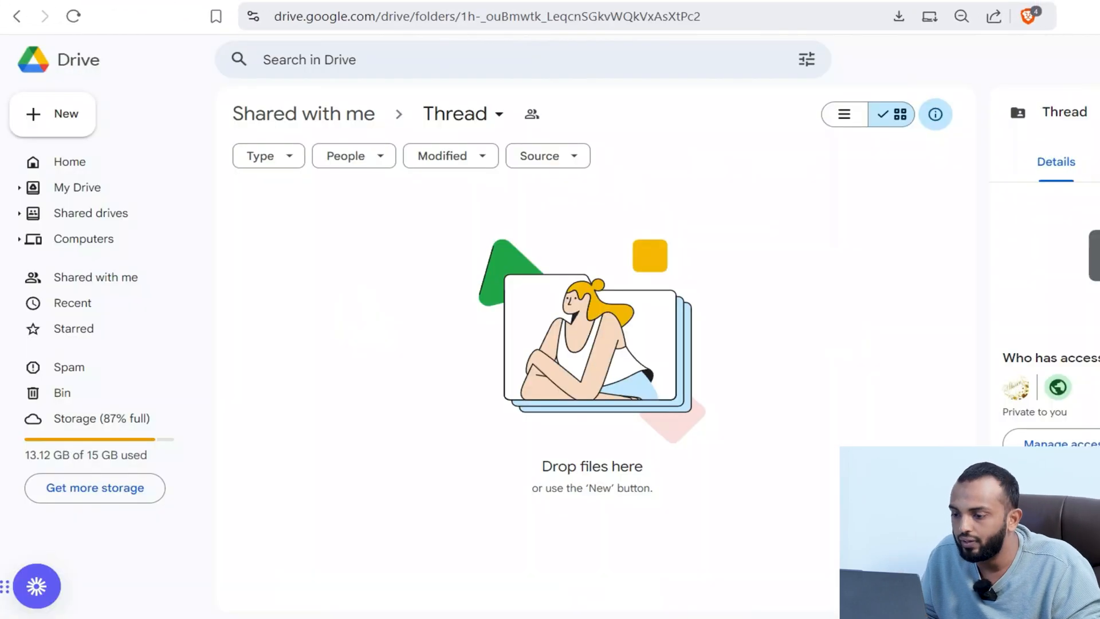
# Upload the watches folder from Downloads into the shared Thread folder.
pyautogui.click(53, 113)
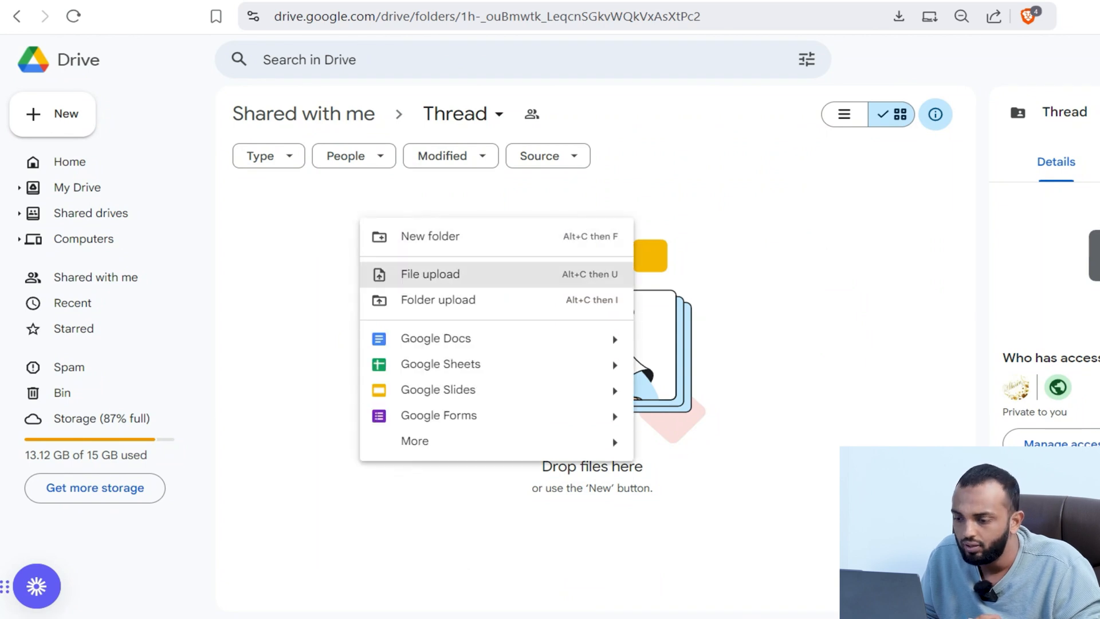
pyautogui.click(429, 274)
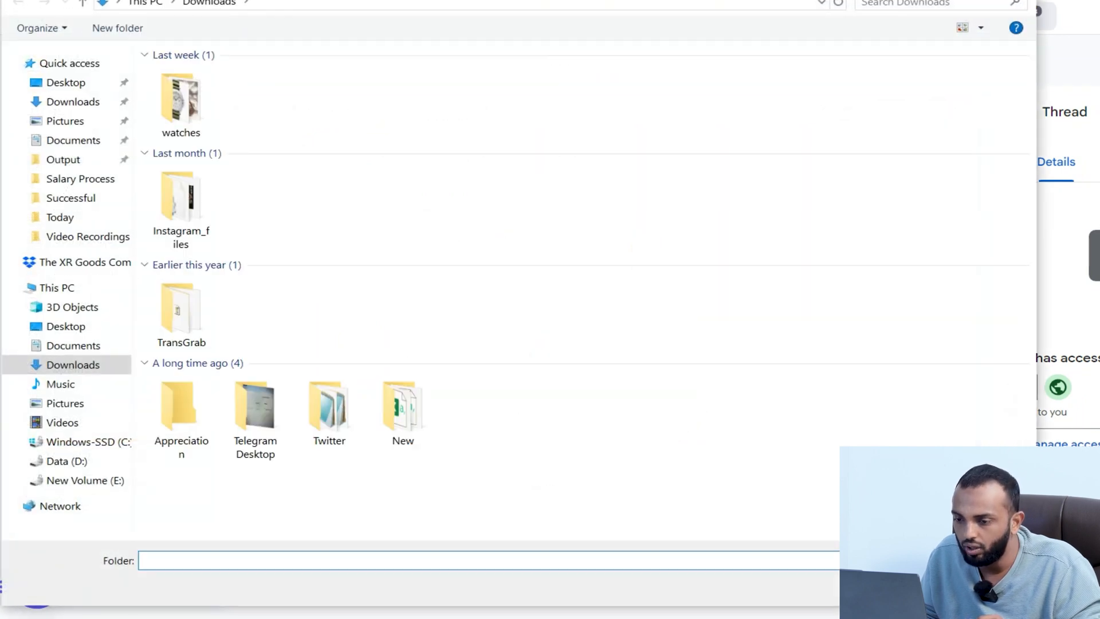
pyautogui.click(181, 101)
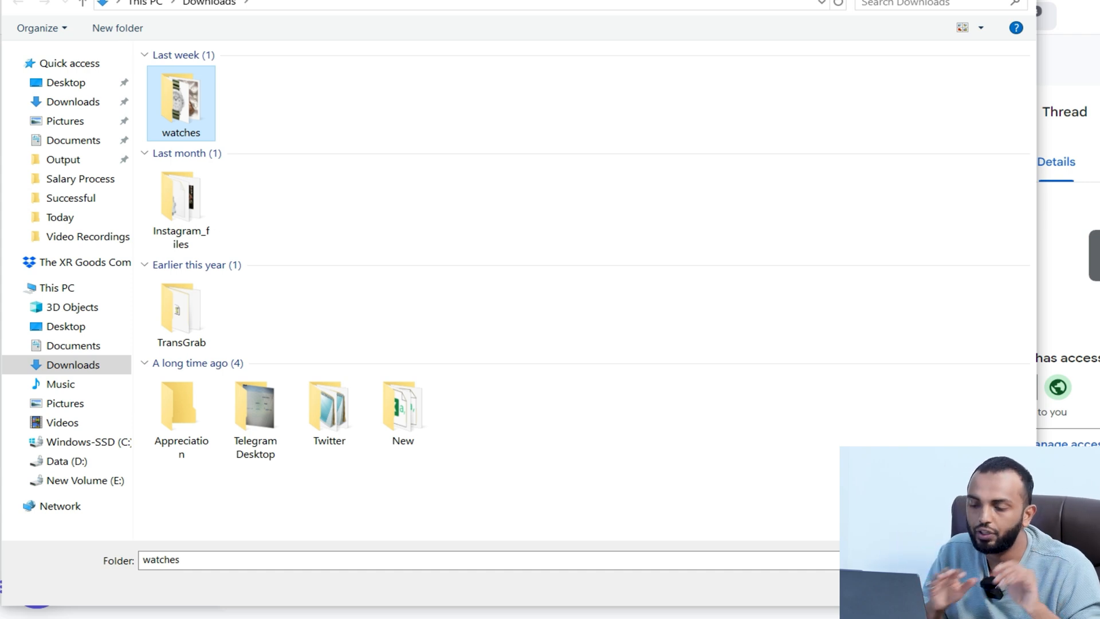
pyautogui.doubleClick(181, 103)
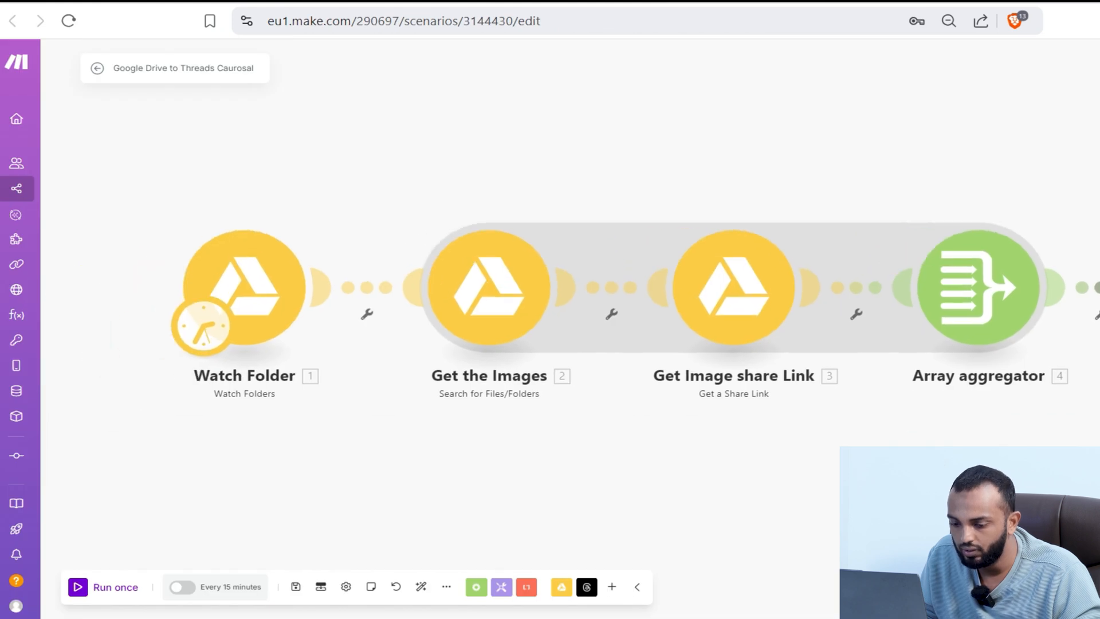
# Run the carousel scenario once and check the aggregator's two image-link bundles.
pyautogui.click(103, 586)
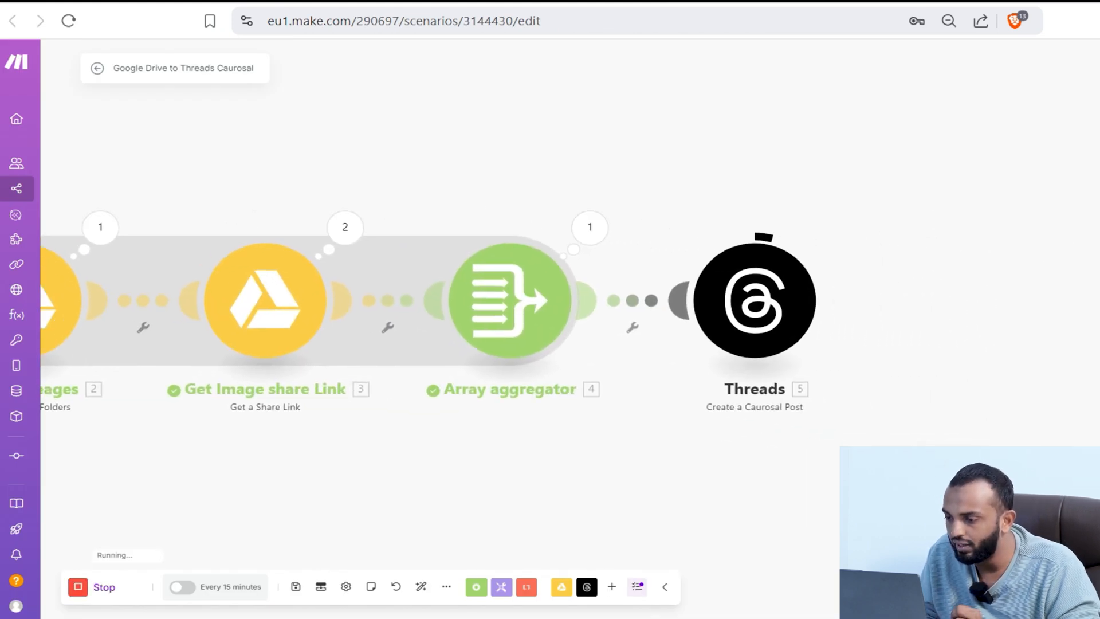
pyautogui.click(589, 228)
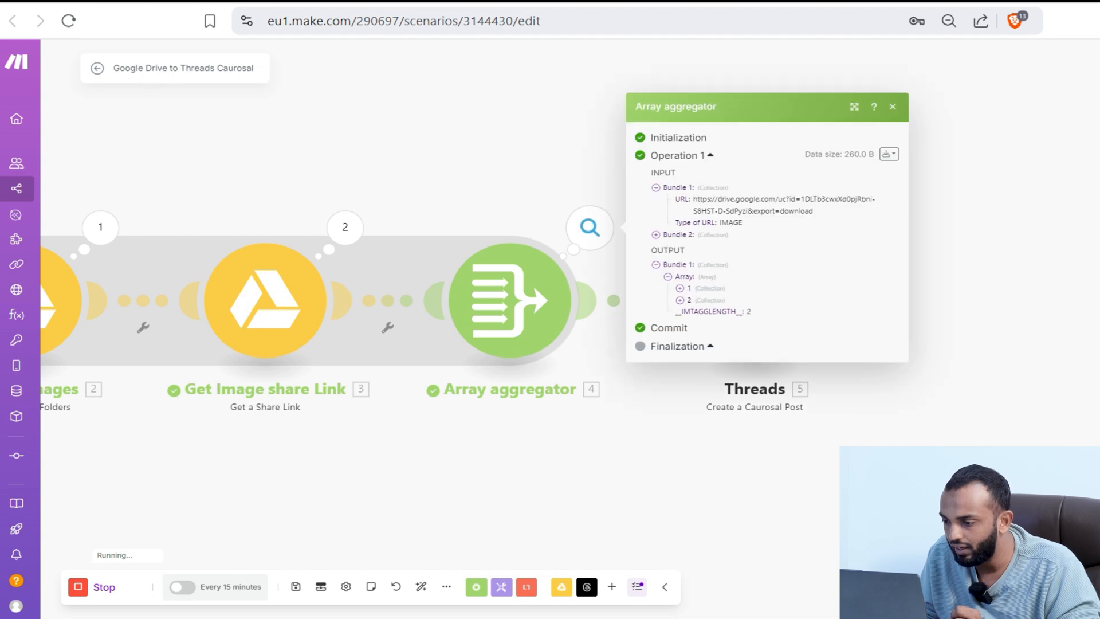
pyautogui.click(892, 107)
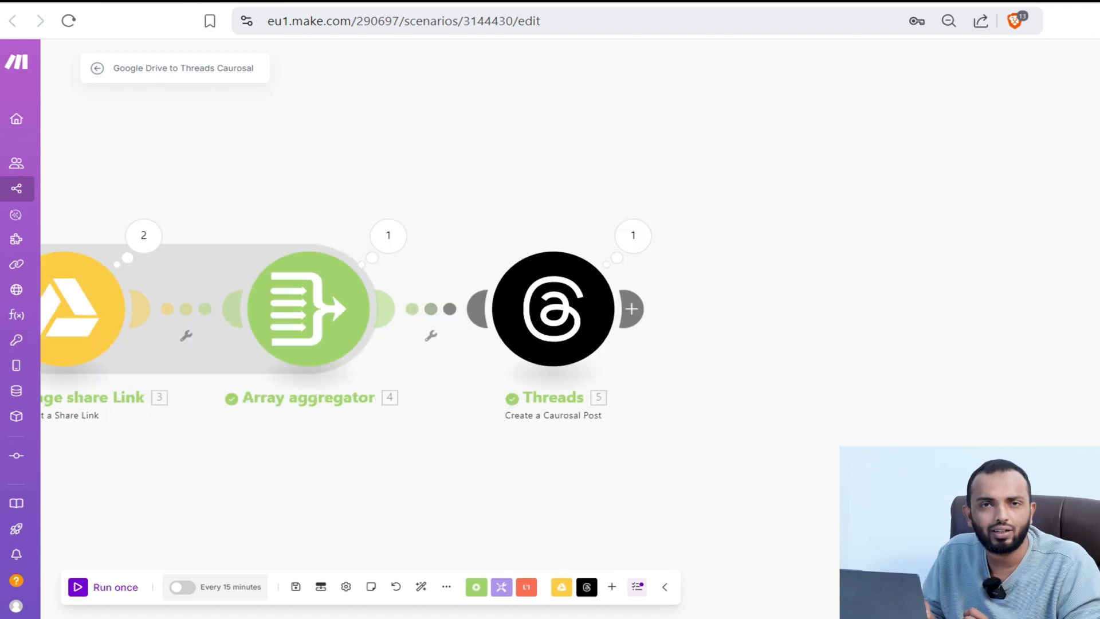
pyautogui.write('https://www.threads.net/@__nafi__27?hl=en')
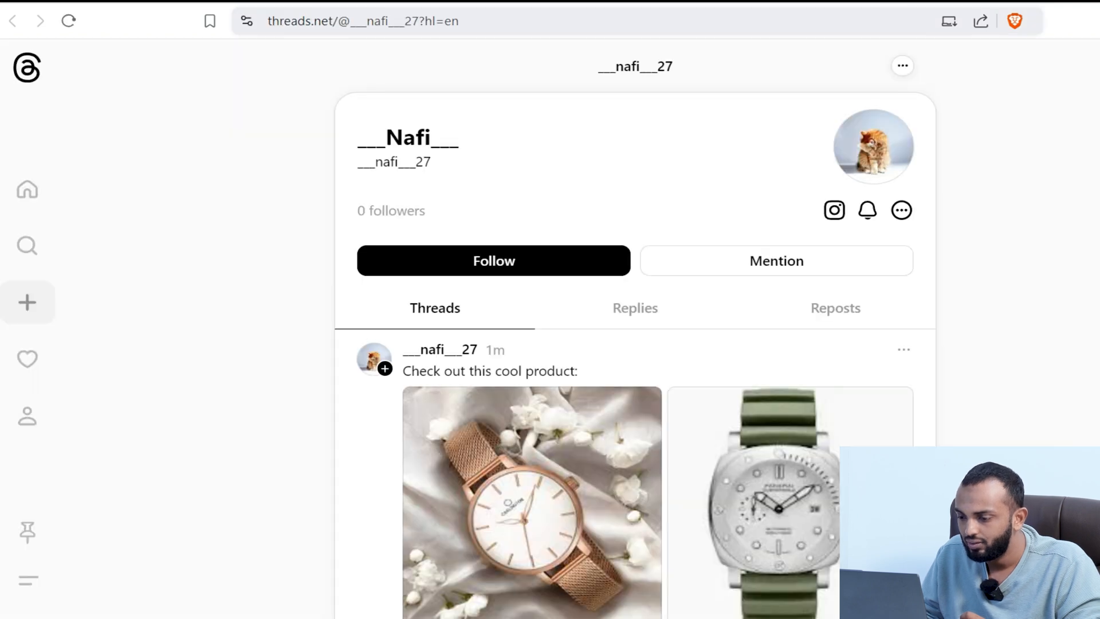
pyautogui.scroll(-3)
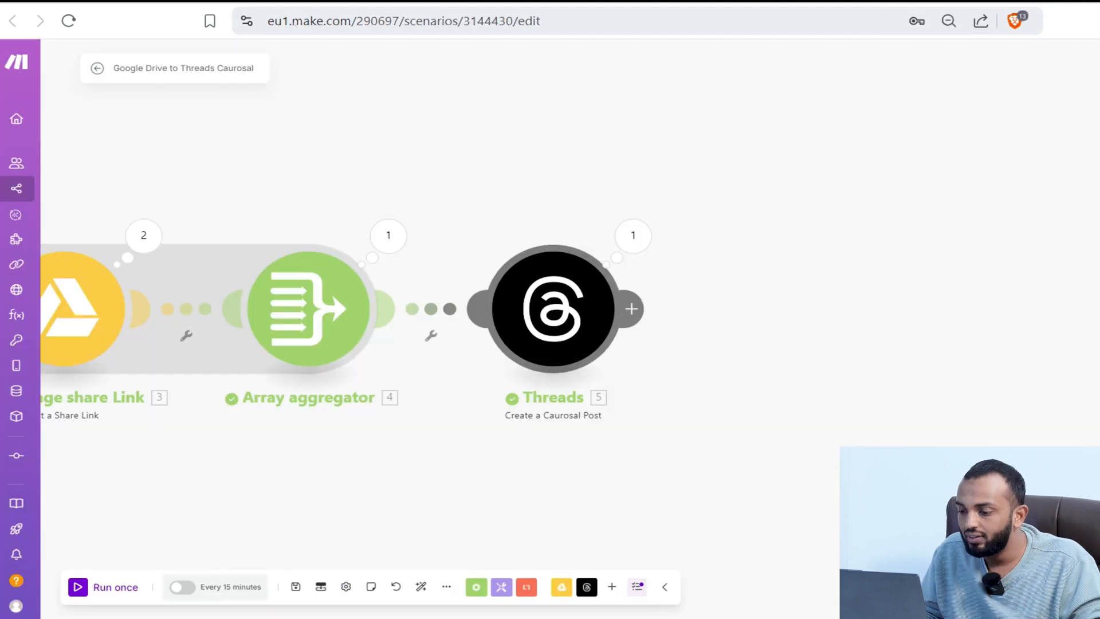
# Leave the carousel scenario to reach the Sheets-to-Threads scenario.
pyautogui.click(553, 309)
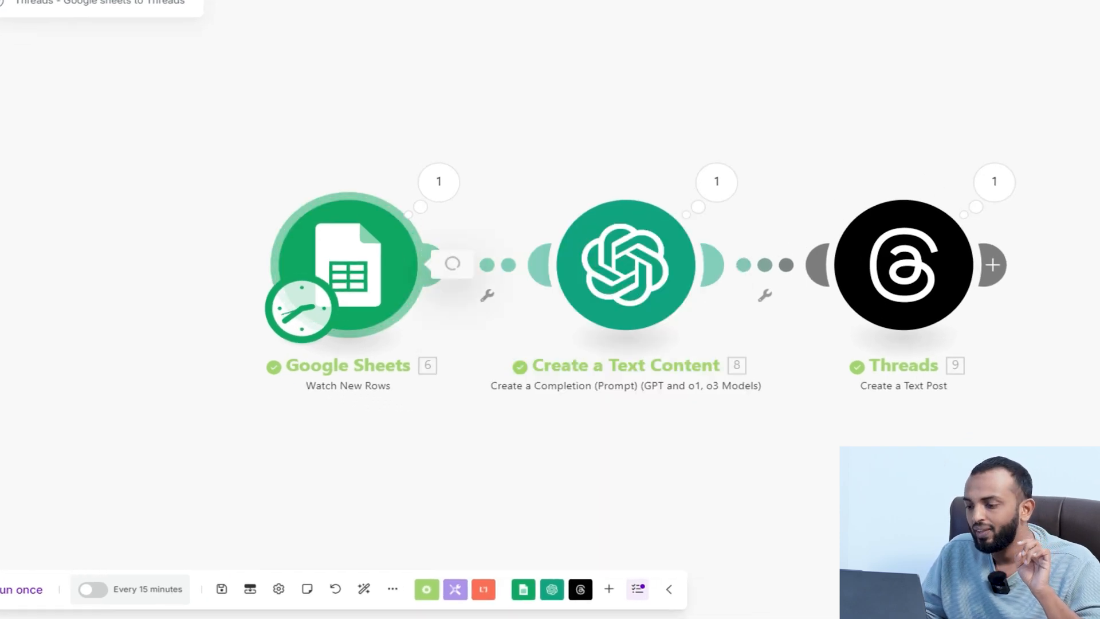
pyautogui.click(348, 265)
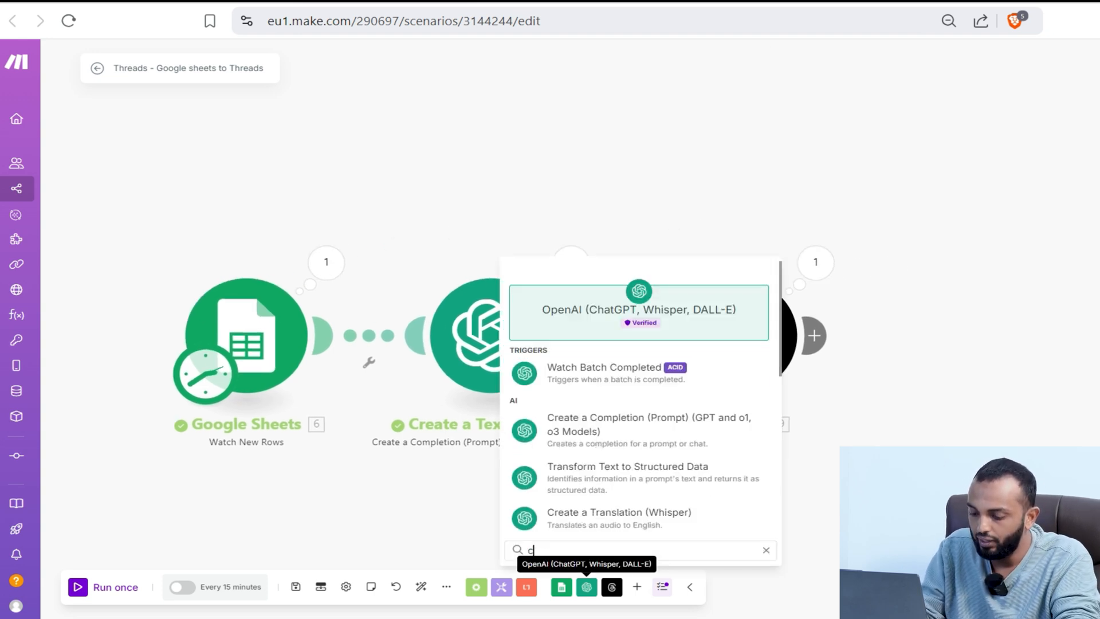
pyautogui.write('reate')
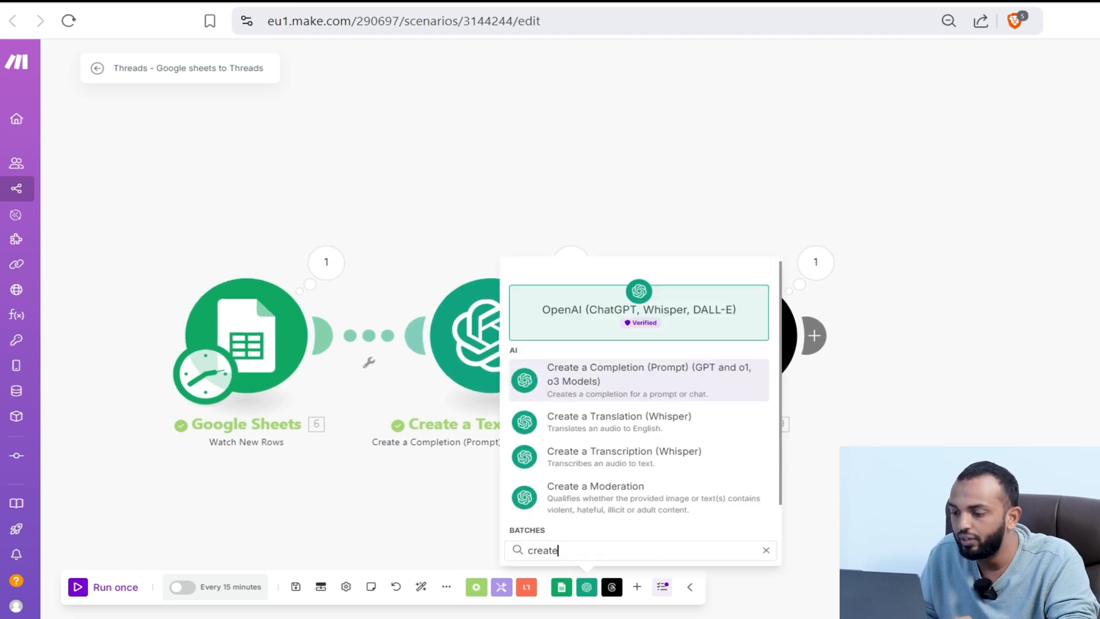
pyautogui.click(638, 379)
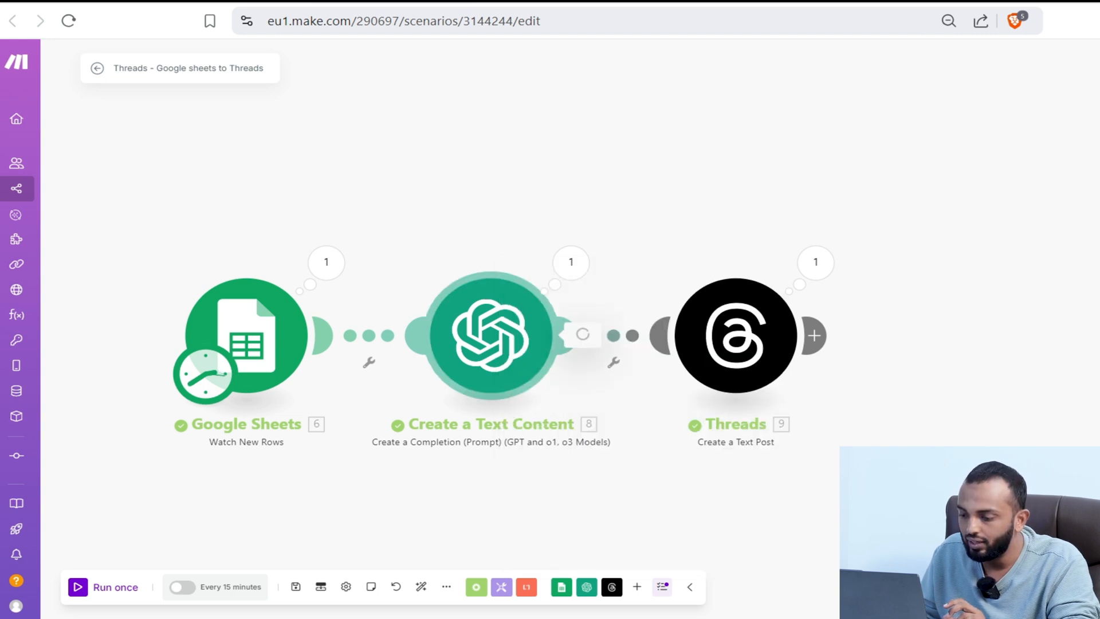
# Edit the OpenAI gpt-4o-mini assistant prompt to request a concise JSON Thread post under 400 characters.
pyautogui.click(491, 335)
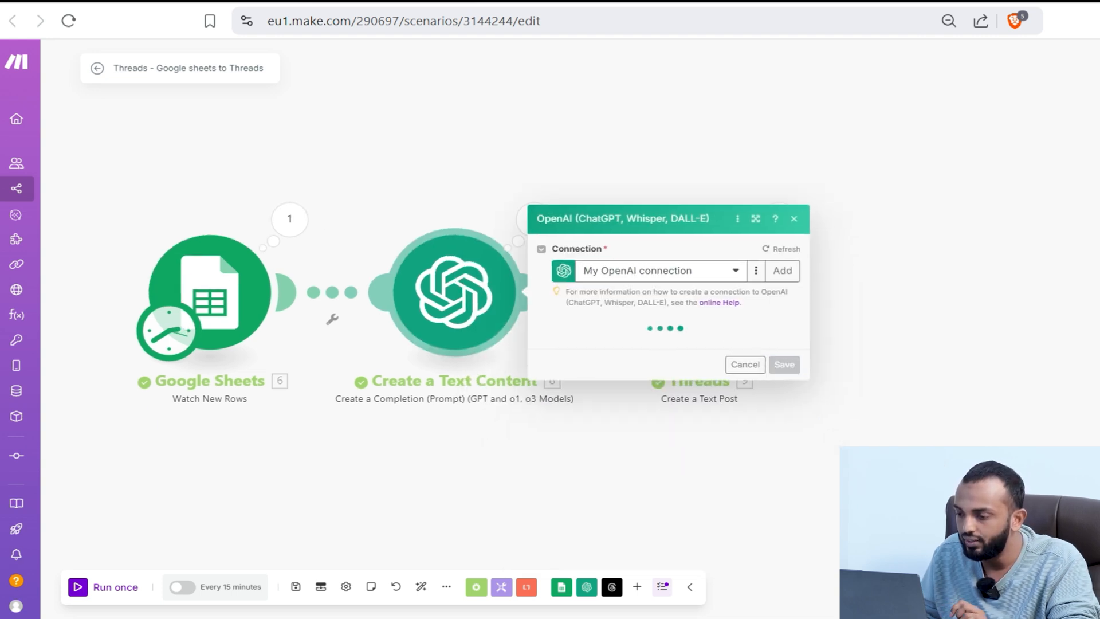
pyautogui.click(497, 602)
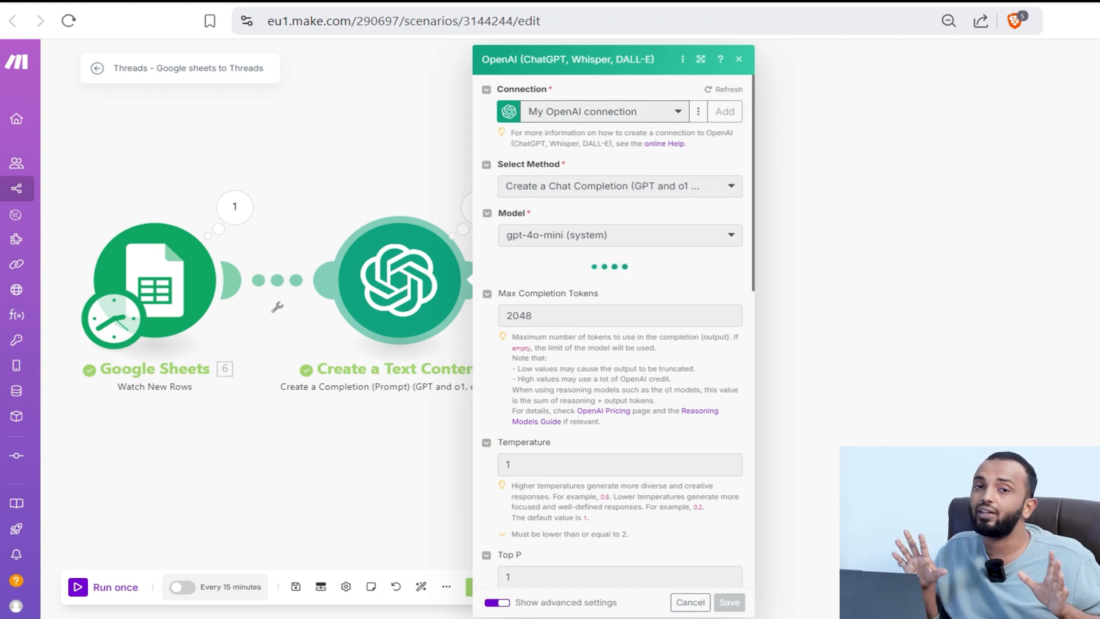
pyautogui.click(723, 111)
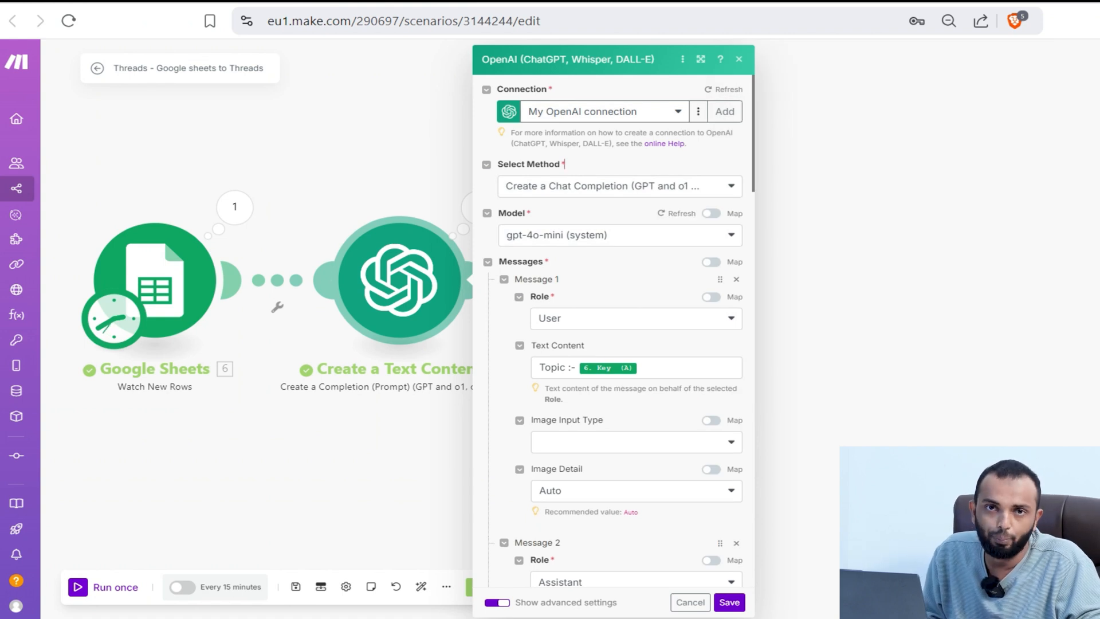
pyautogui.scroll(-3)
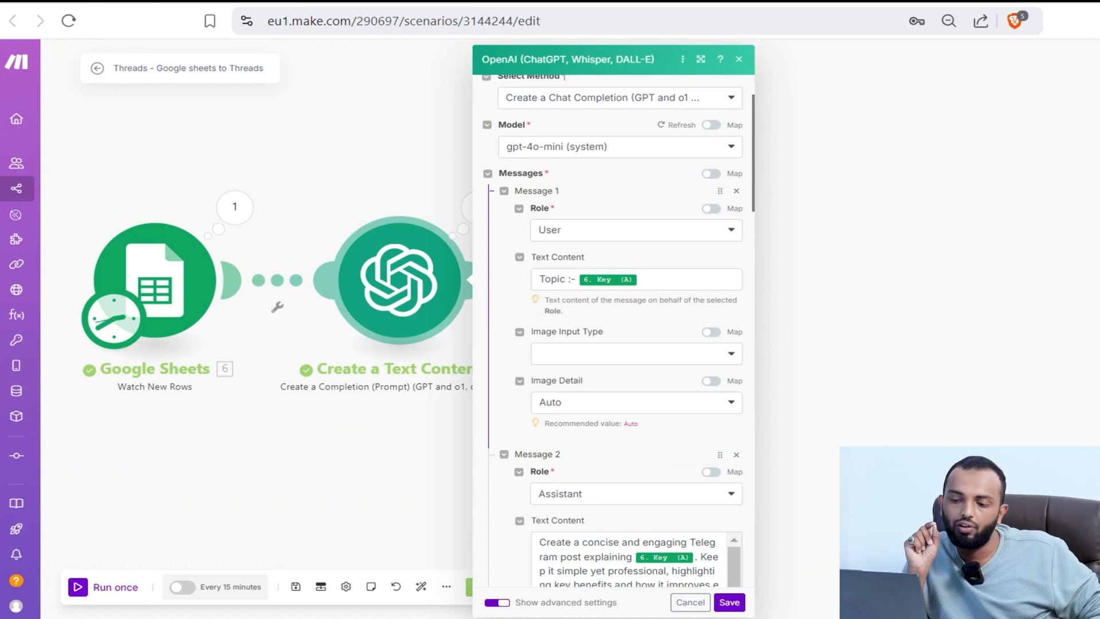
pyautogui.click(635, 278)
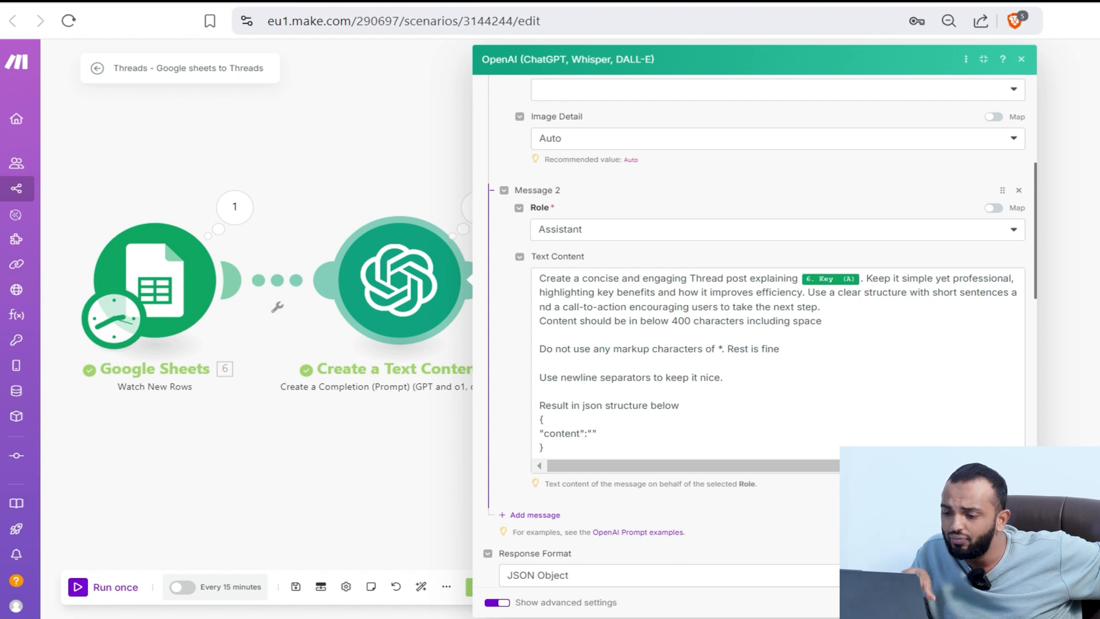
pyautogui.click(948, 20)
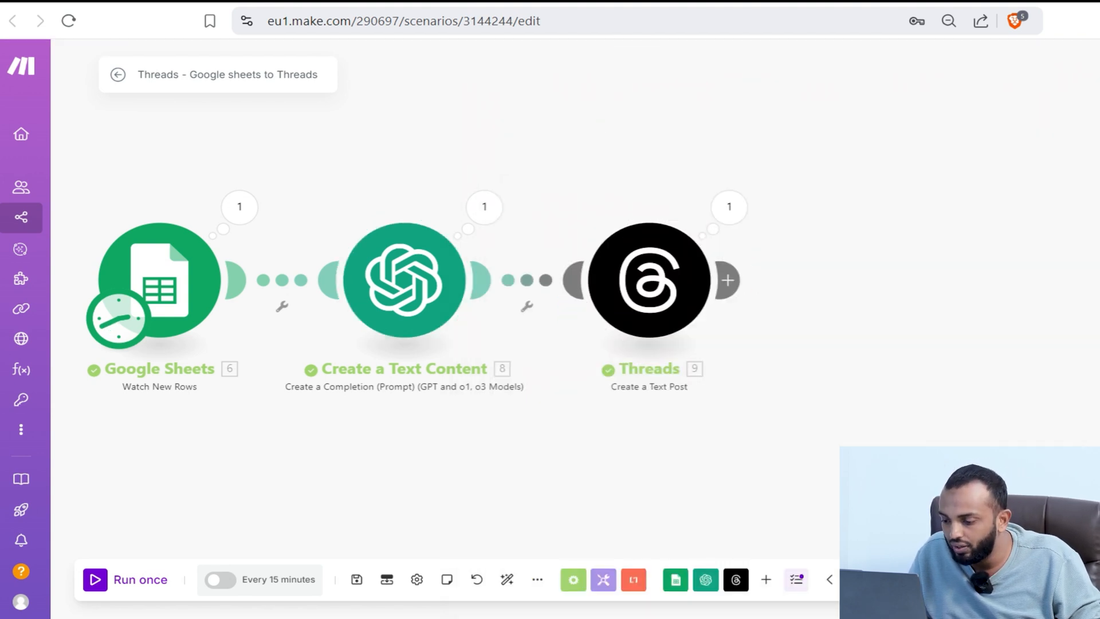
# Map the Threads Create a Text Post content to the OpenAI result's content field.
pyautogui.click(735, 579)
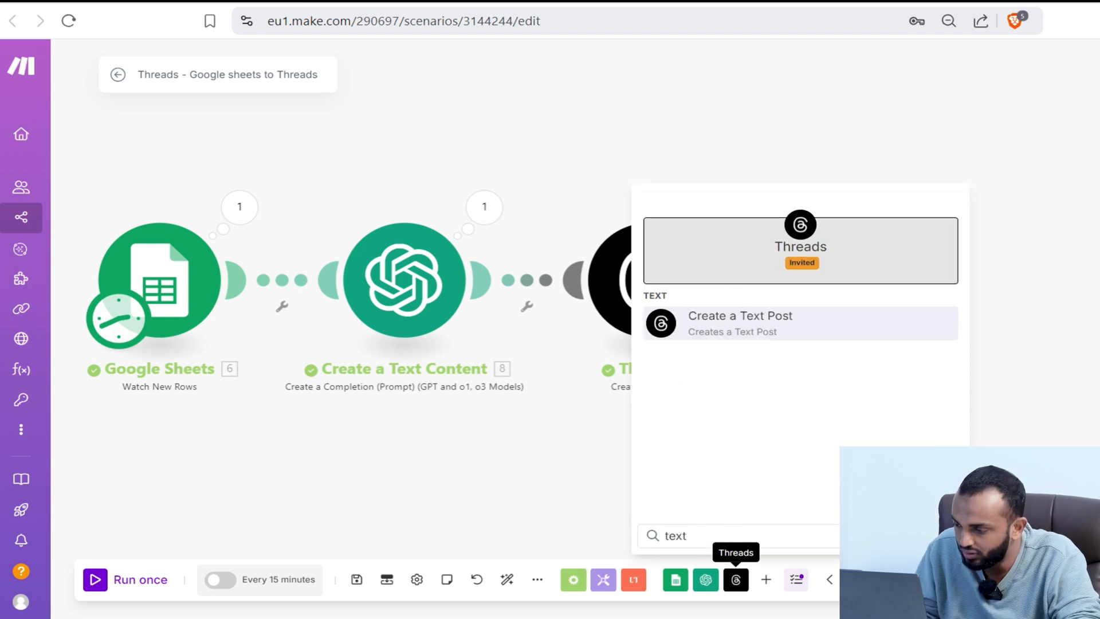
pyautogui.click(740, 323)
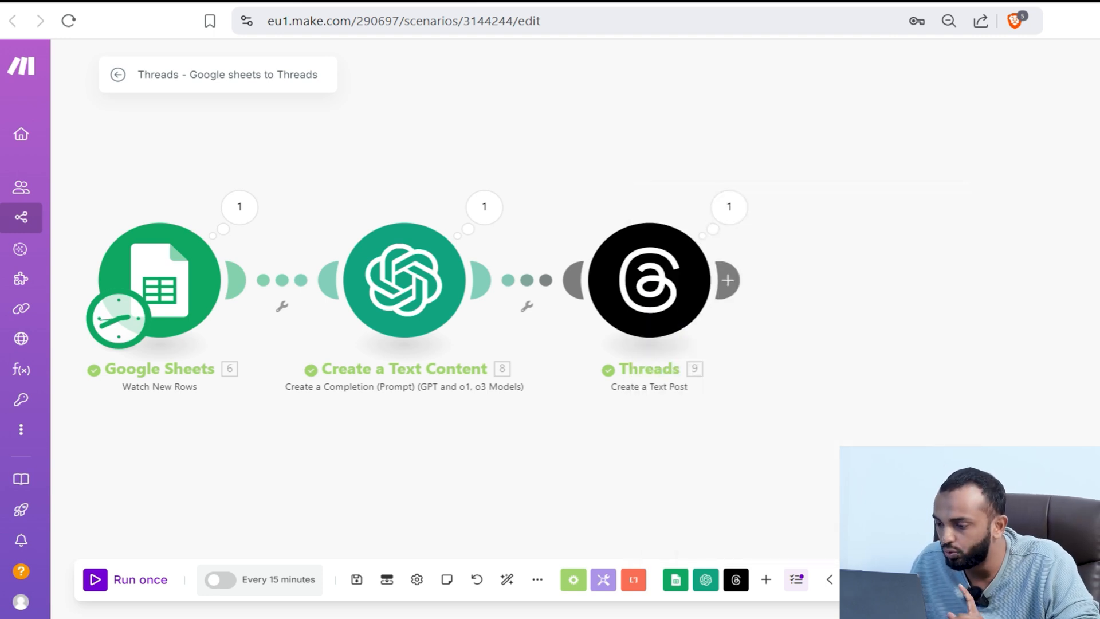
pyautogui.click(649, 279)
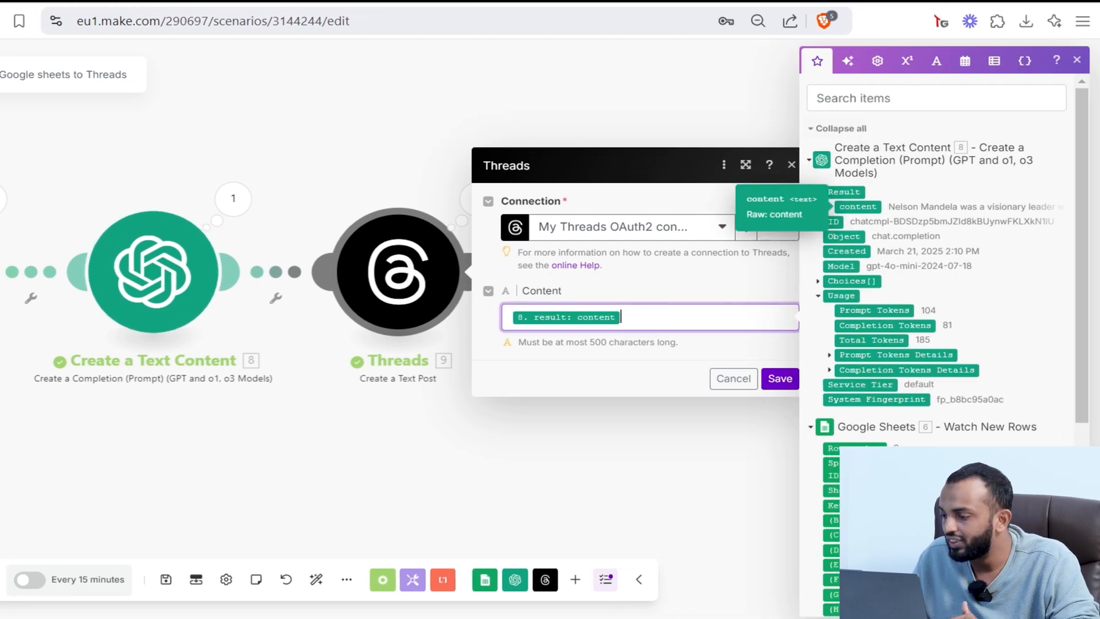
pyautogui.click(732, 378)
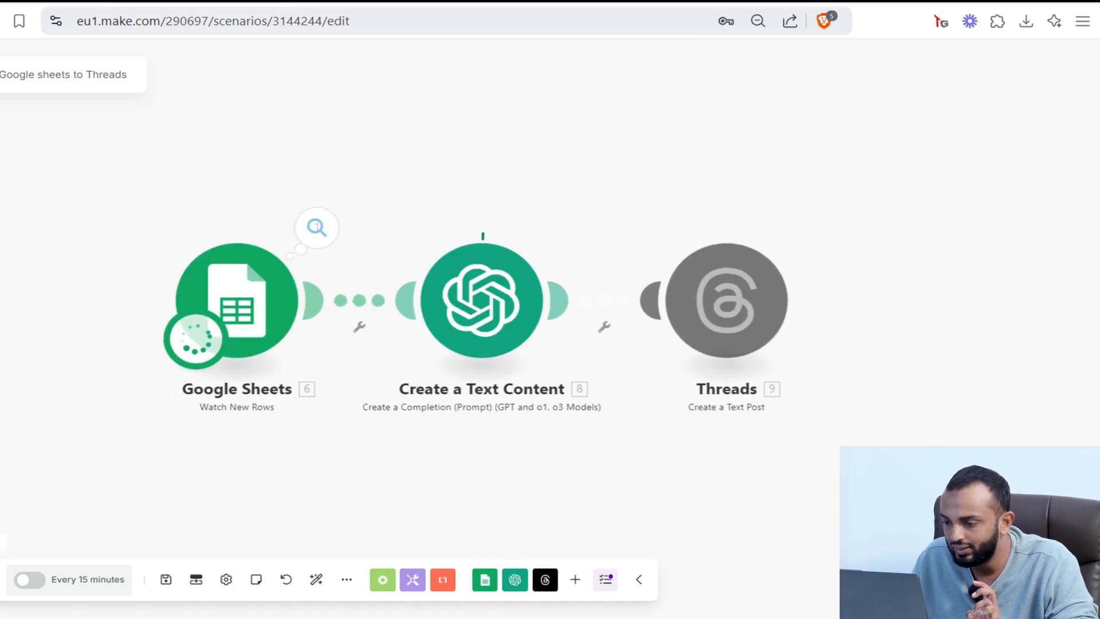
# Inspect the OpenAI output to see the generated Albert Einstein relativity post.
pyautogui.click(315, 228)
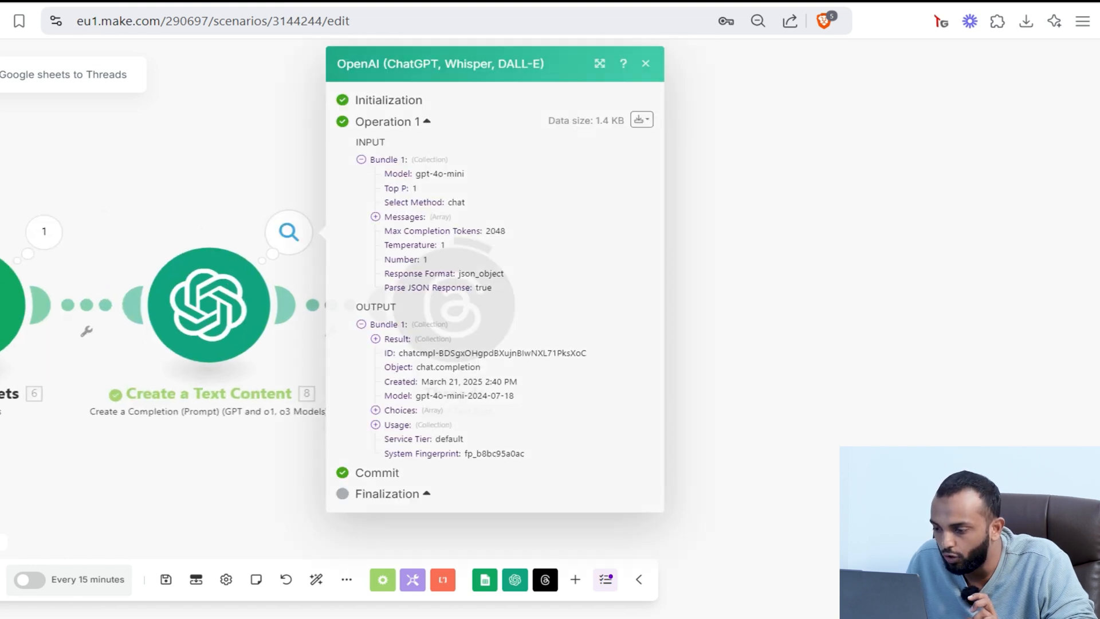
pyautogui.click(375, 338)
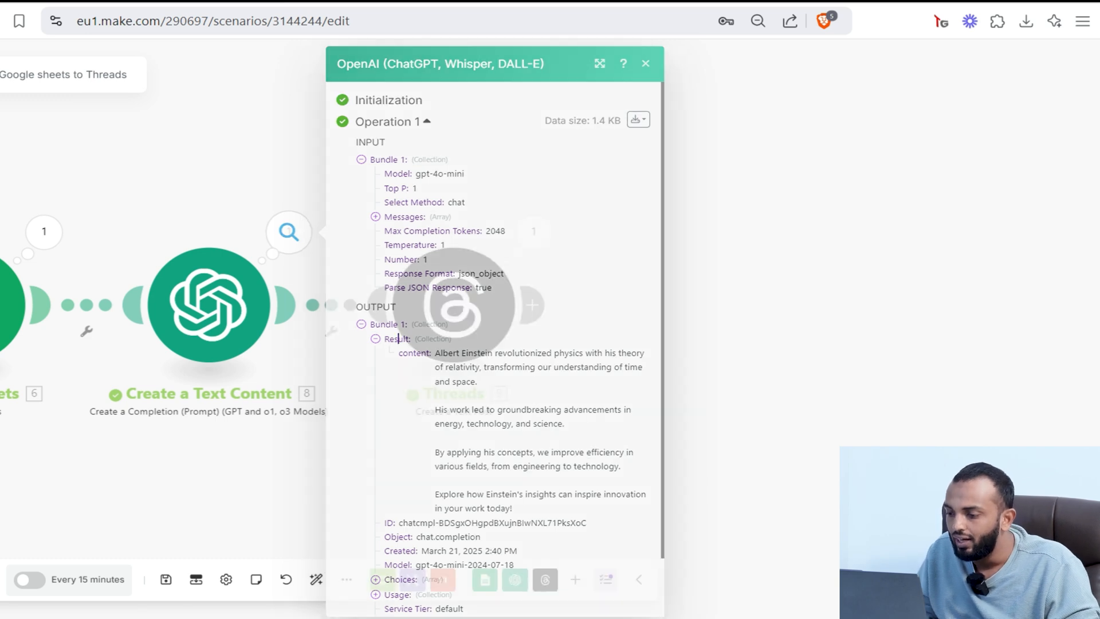
pyautogui.click(644, 63)
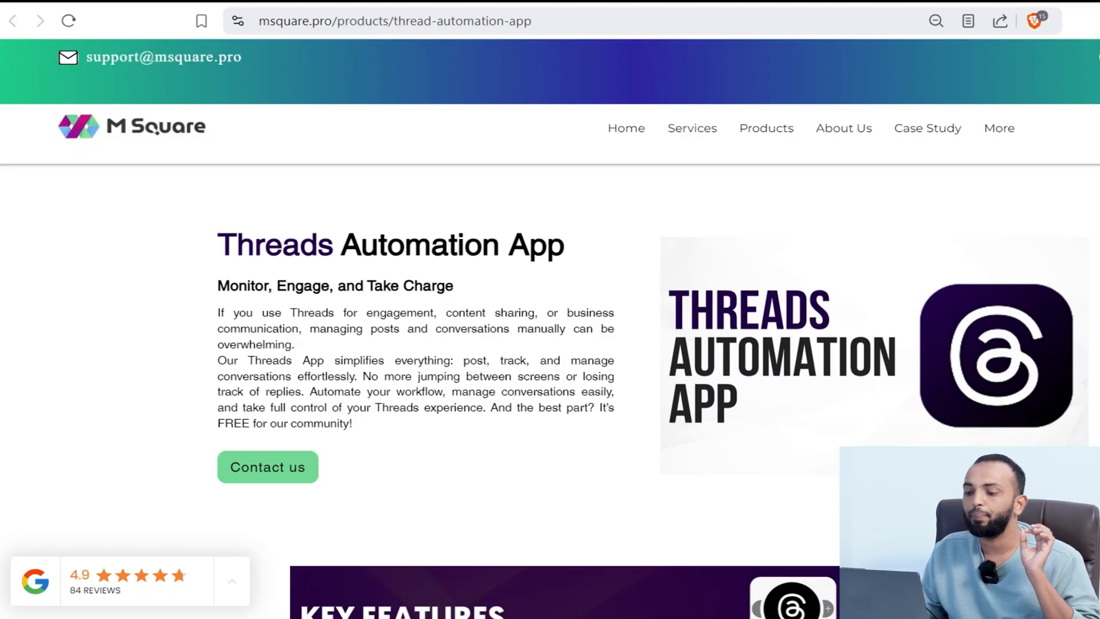
# Scroll the Threads Automation App page past features and setup steps to Trial, Free and $79 Life Time pricing.
pyautogui.scroll(-3)
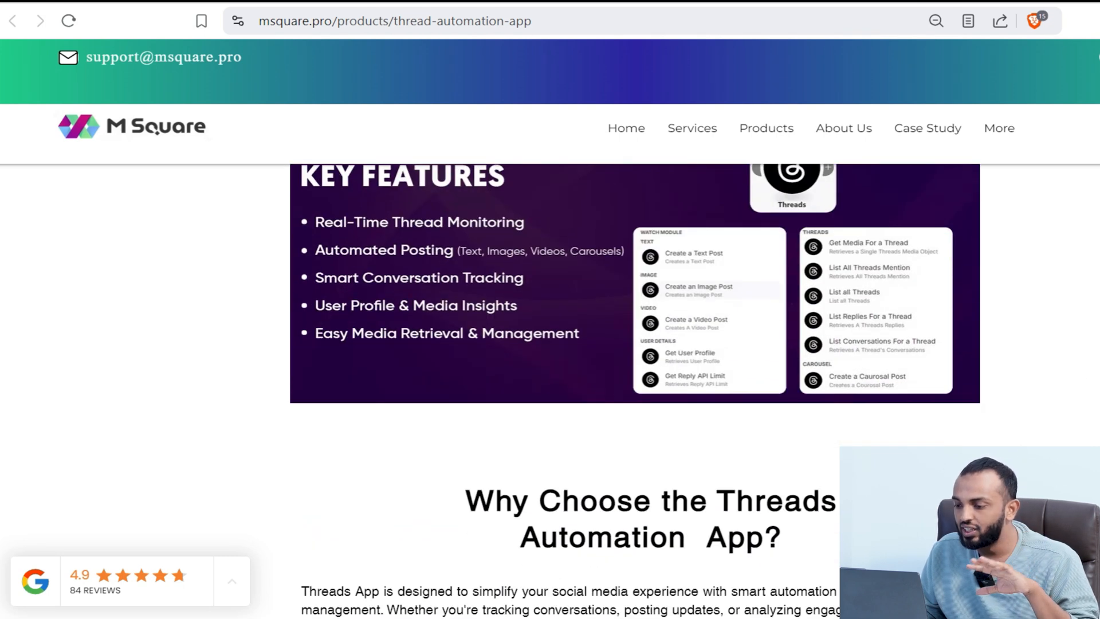
pyautogui.scroll(-3)
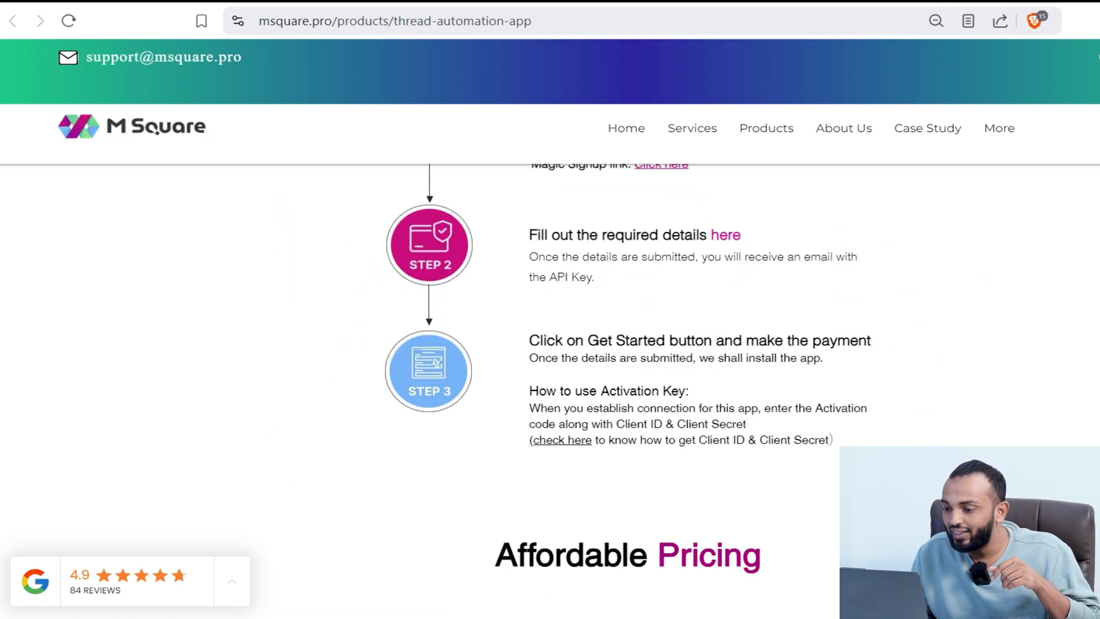
pyautogui.scroll(3)
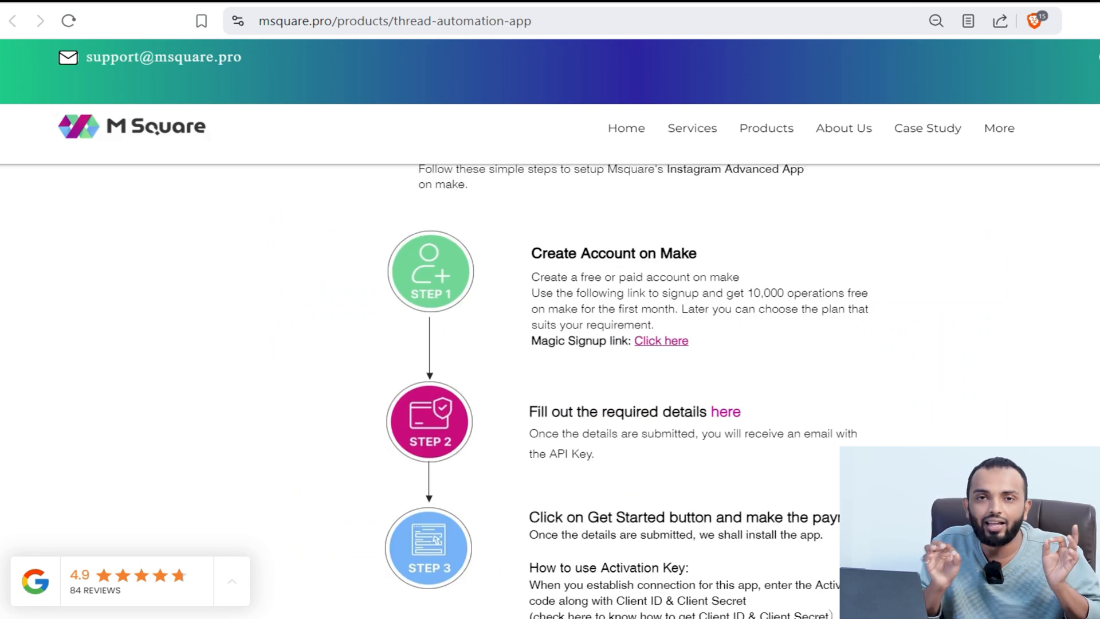
pyautogui.scroll(-3)
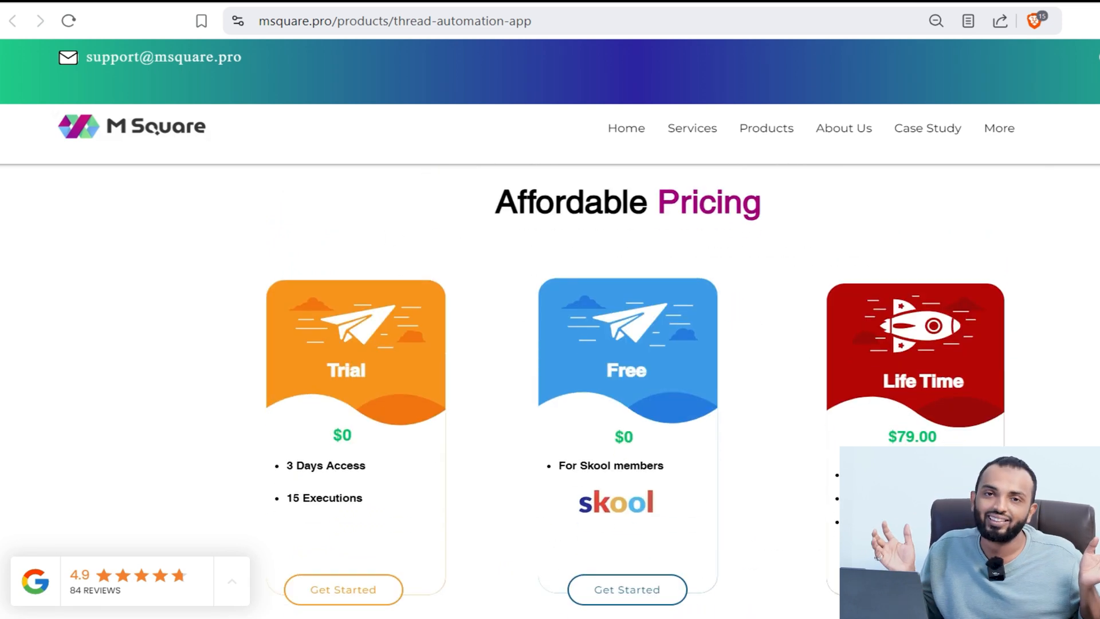